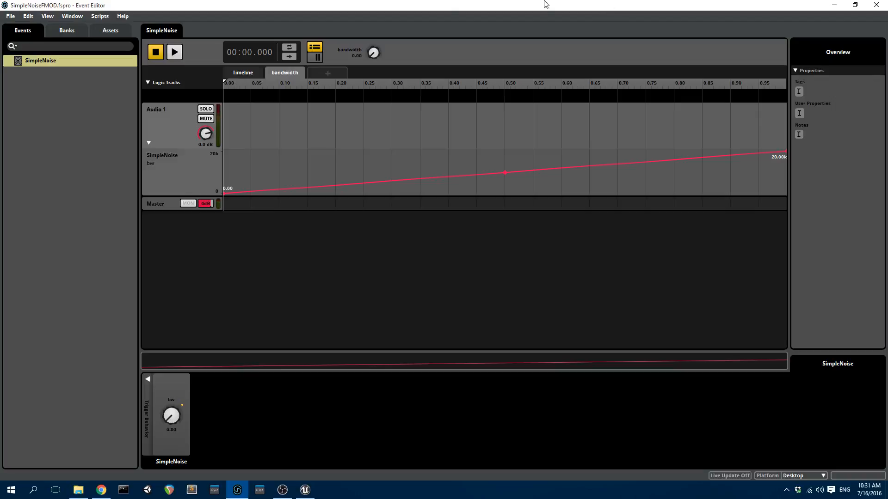
{"action": "mouse_move", "coordinate": [149, 18]}
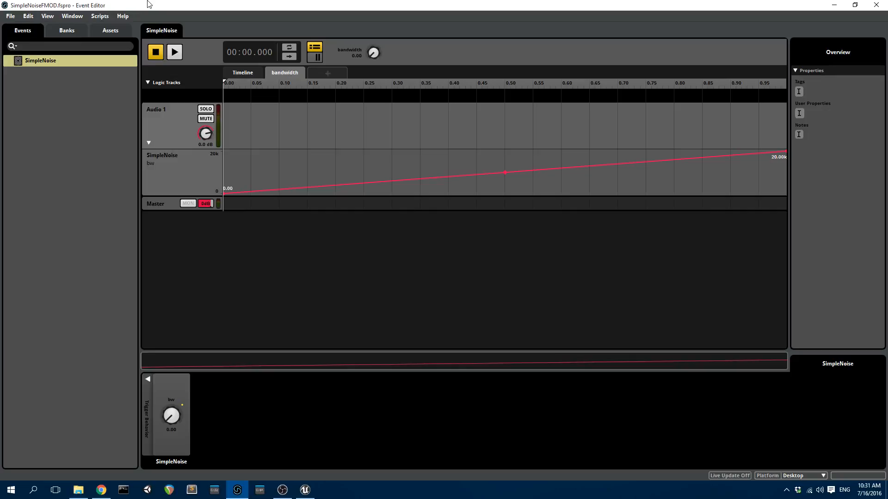
{"action": "mouse_move", "coordinate": [167, 19]}
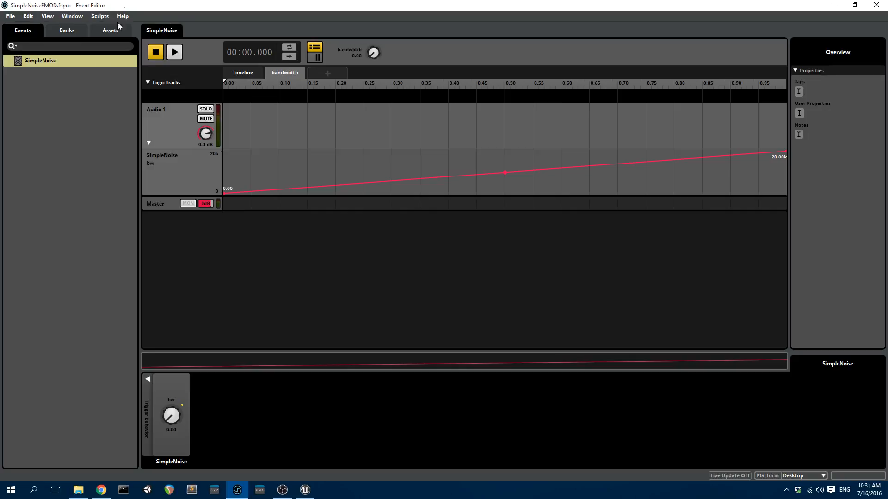
{"action": "mouse_move", "coordinate": [155, 5]}
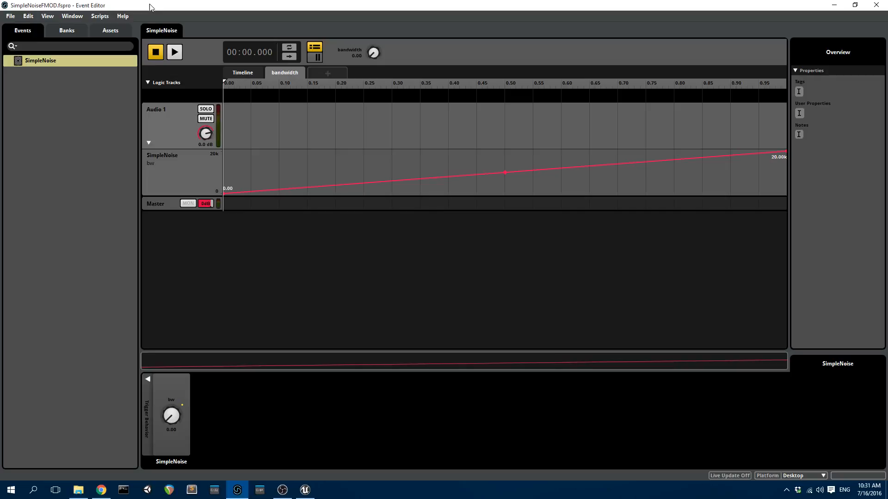
{"action": "mouse_move", "coordinate": [155, 6]}
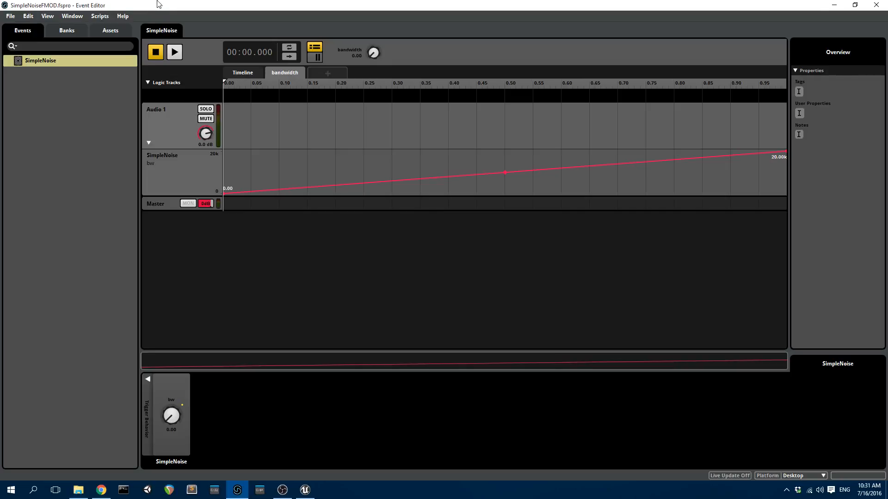
Set FMOD Studio's built-bank output folder to UnrealFMODTest/Content/FMOD in Preferences
{"action": "left_click", "coordinate": [23, 16]}
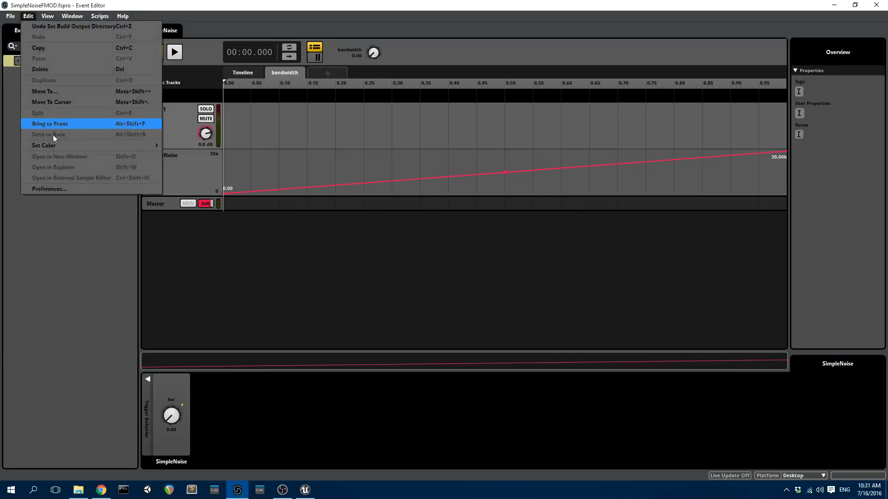
{"action": "left_click", "coordinate": [49, 188]}
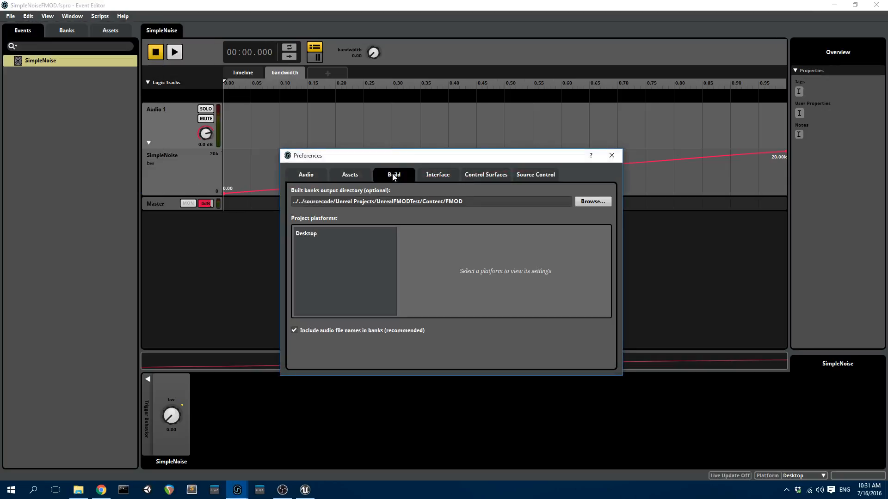
{"action": "left_click", "coordinate": [593, 201]}
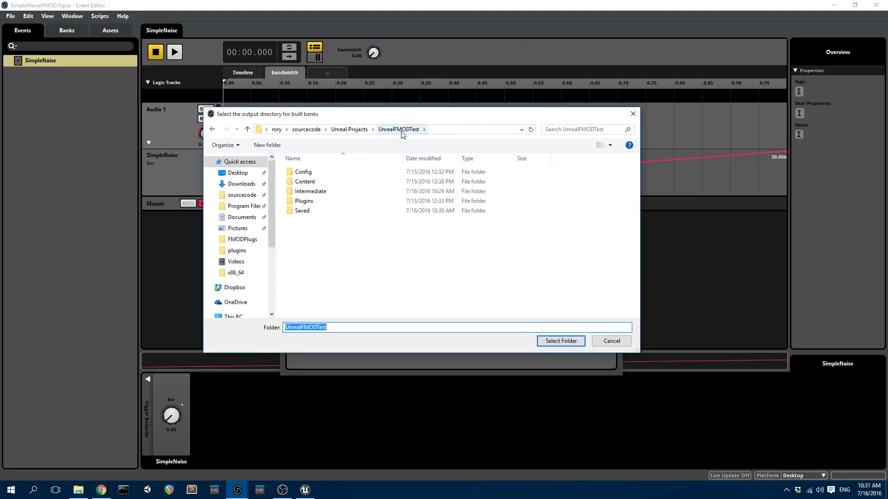
{"action": "mouse_move", "coordinate": [306, 182]}
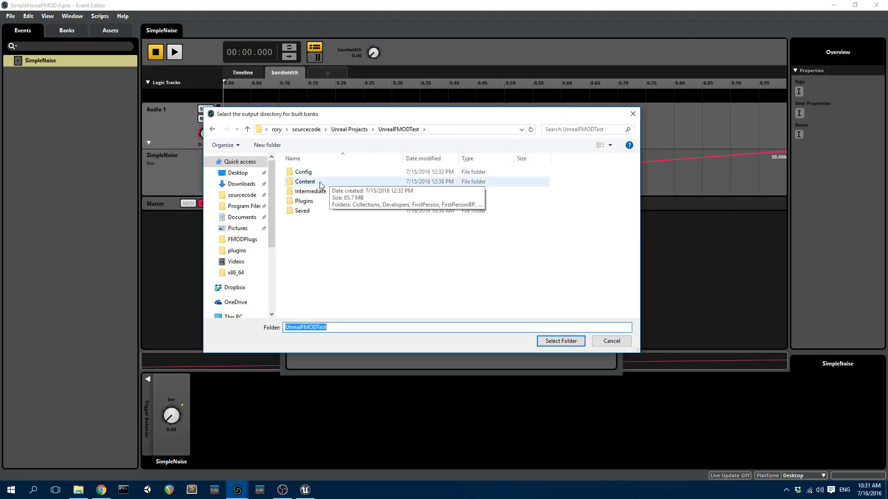
{"action": "double_click", "coordinate": [305, 181]}
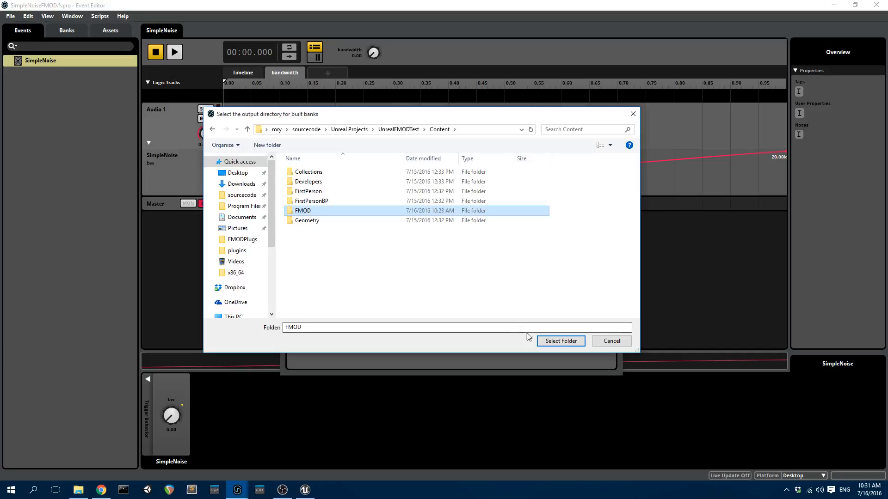
{"action": "left_click", "coordinate": [560, 341]}
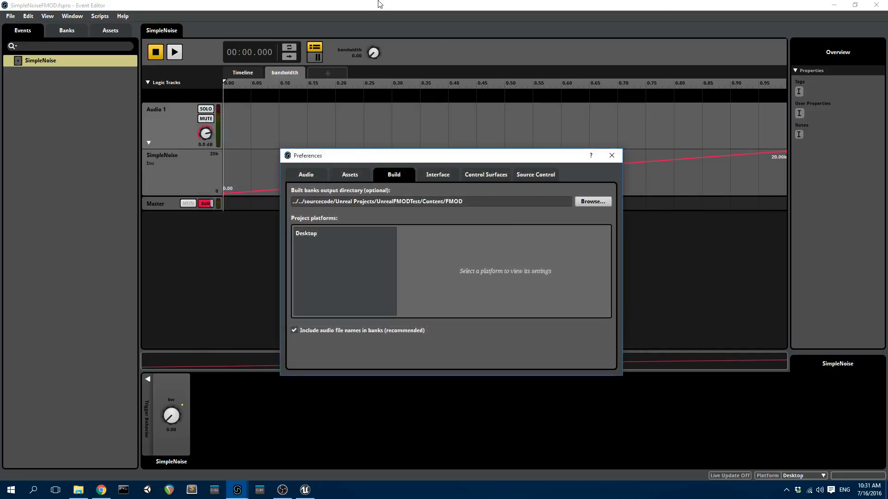
{"action": "left_click", "coordinate": [611, 155]}
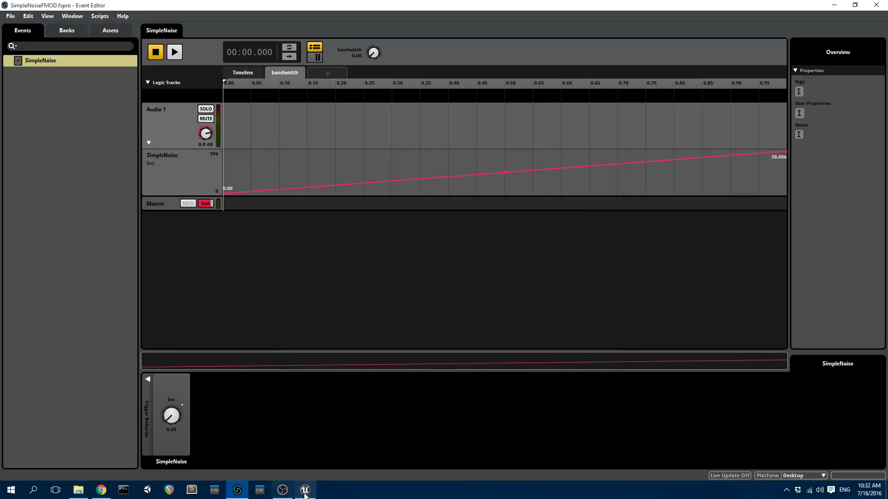
Switch to Unreal and play-test FirstPersonExampleMap in the editor
{"action": "left_click", "coordinate": [303, 490]}
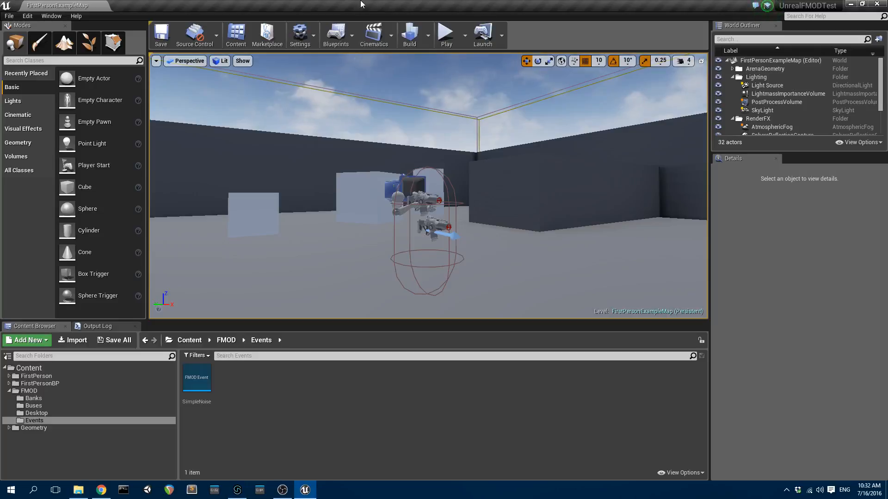
{"action": "mouse_move", "coordinate": [446, 33]}
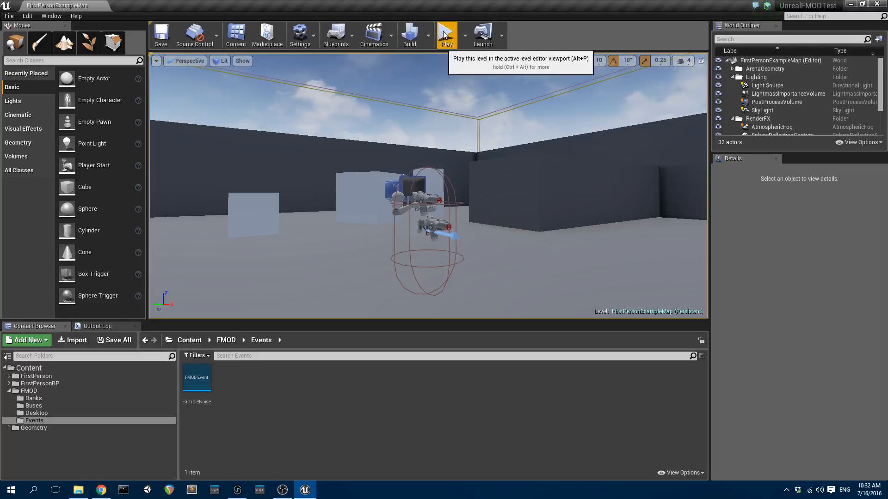
{"action": "left_click", "coordinate": [446, 34]}
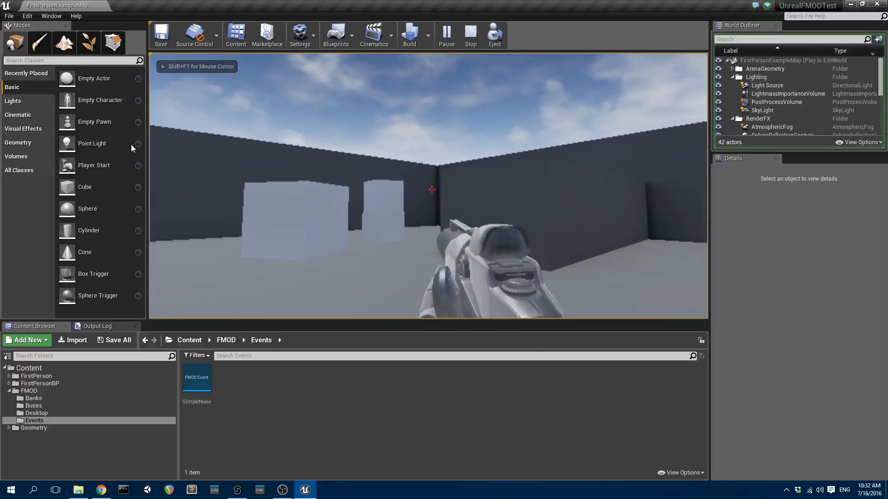
{"action": "left_click", "coordinate": [471, 33]}
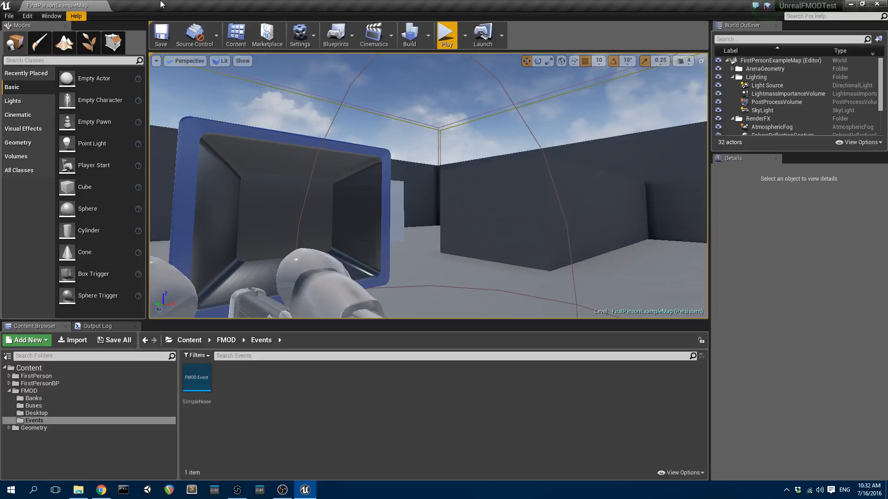
Run Validate FMOD and dismiss the SimpleNoise plugin warning and finished message
{"action": "left_click", "coordinate": [75, 16]}
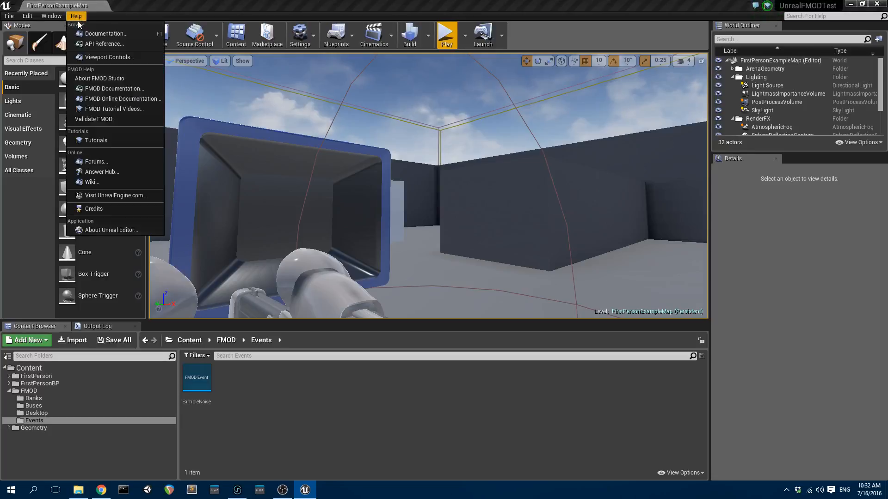
{"action": "mouse_move", "coordinate": [100, 79]}
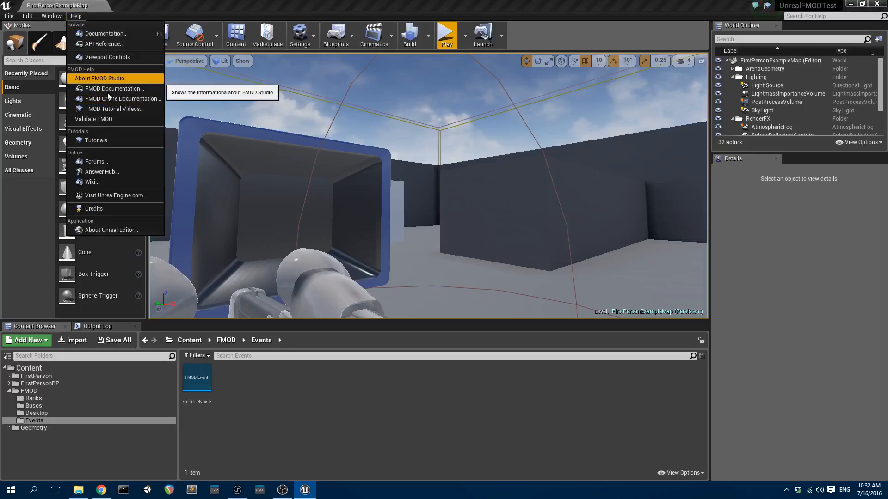
{"action": "mouse_move", "coordinate": [111, 99]}
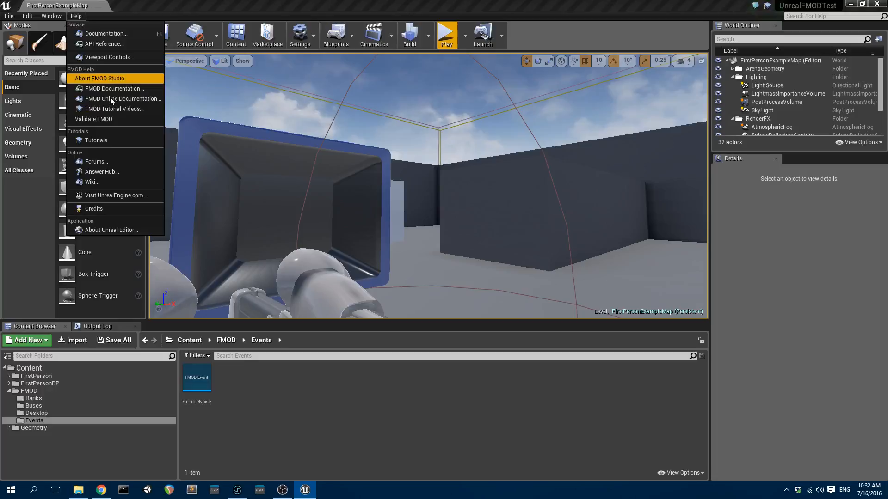
{"action": "mouse_move", "coordinate": [106, 119]}
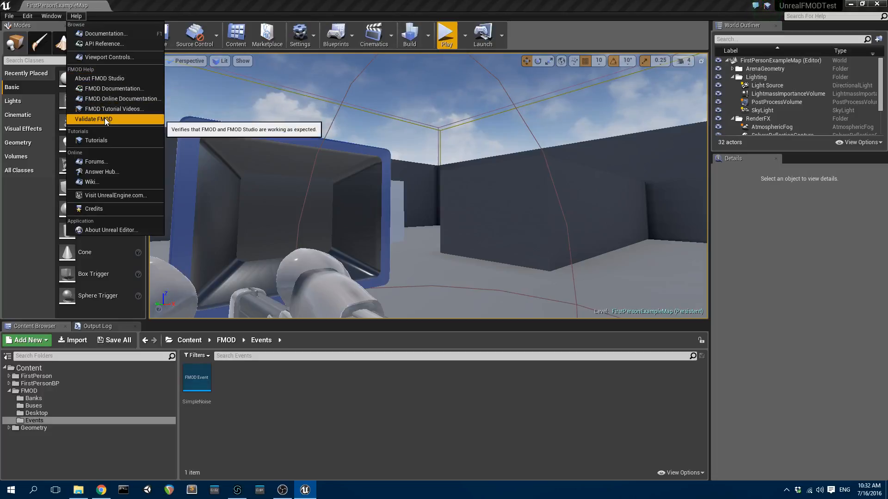
{"action": "left_click", "coordinate": [93, 119]}
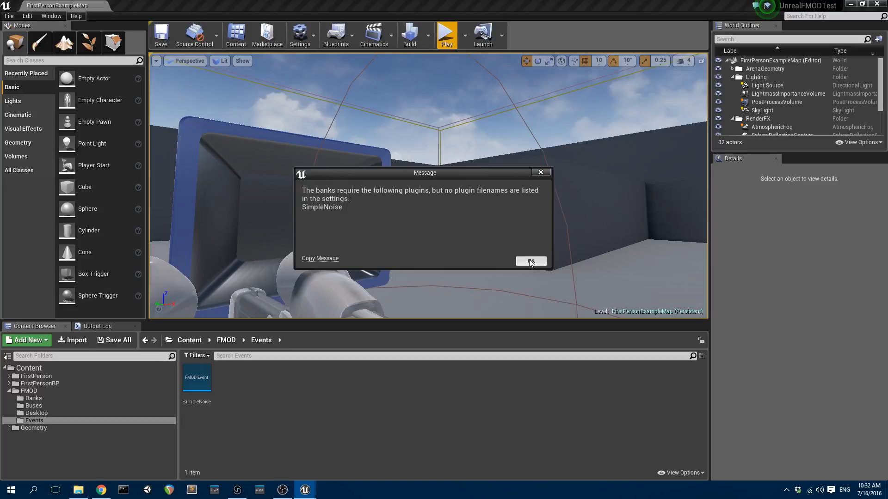
{"action": "left_click", "coordinate": [530, 261]}
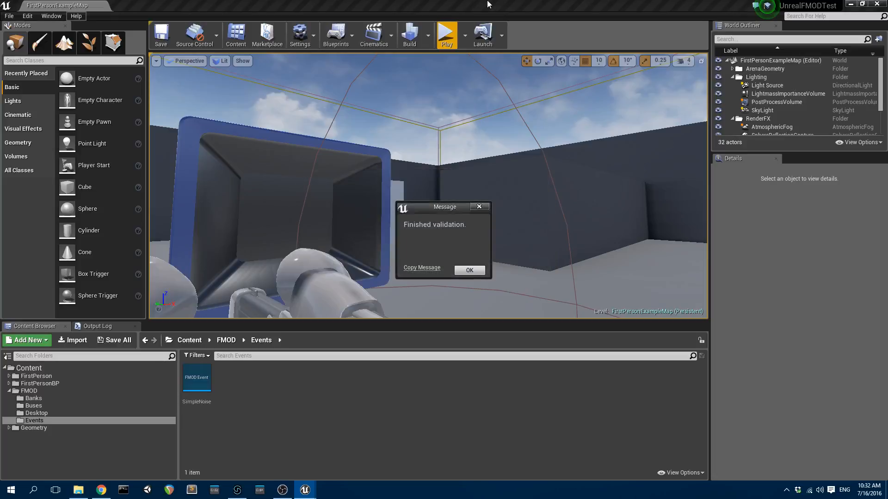
{"action": "left_click", "coordinate": [469, 270]}
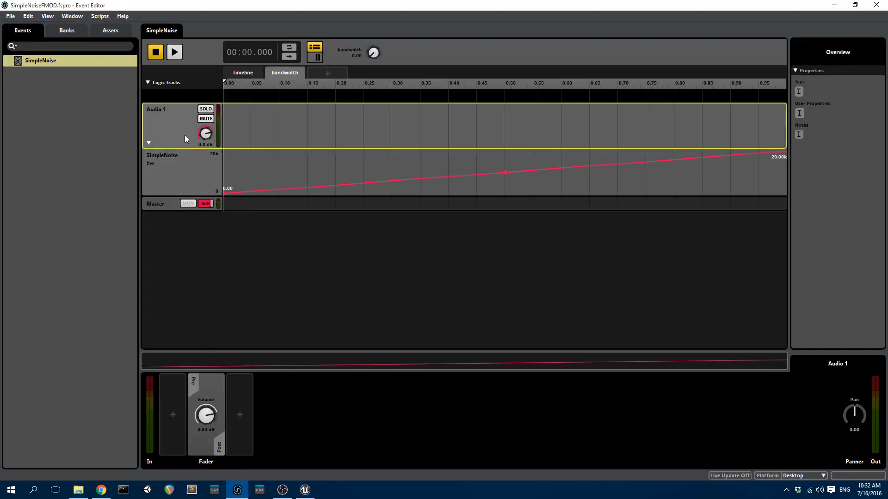
Review the SimpleNoise instrument on the event's Audio 1 timeline
{"action": "left_click", "coordinate": [242, 72]}
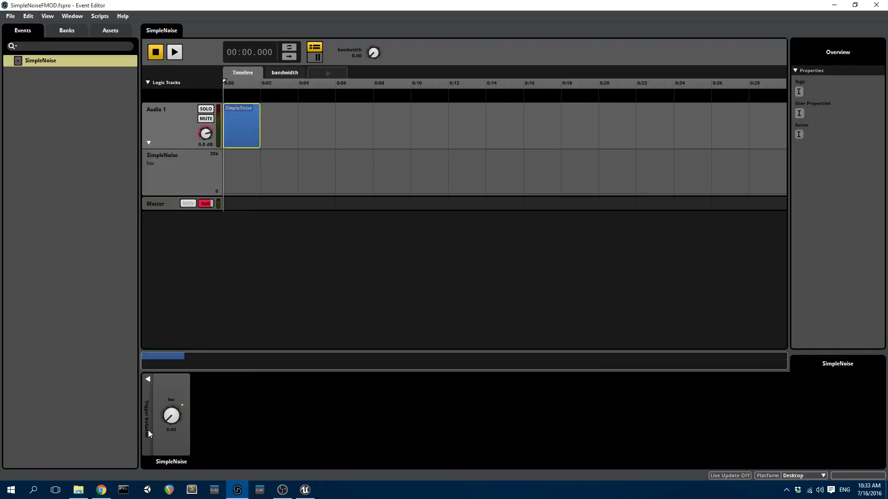
{"action": "mouse_move", "coordinate": [306, 489]}
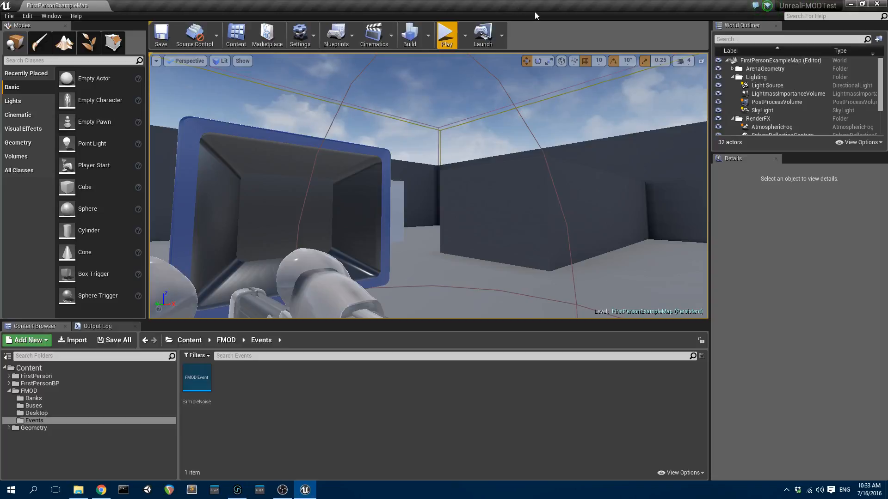
Open the desktop FMODPlugs folder and confirm it as FMOD Studio's plug-ins folder
{"action": "left_click", "coordinate": [79, 490]}
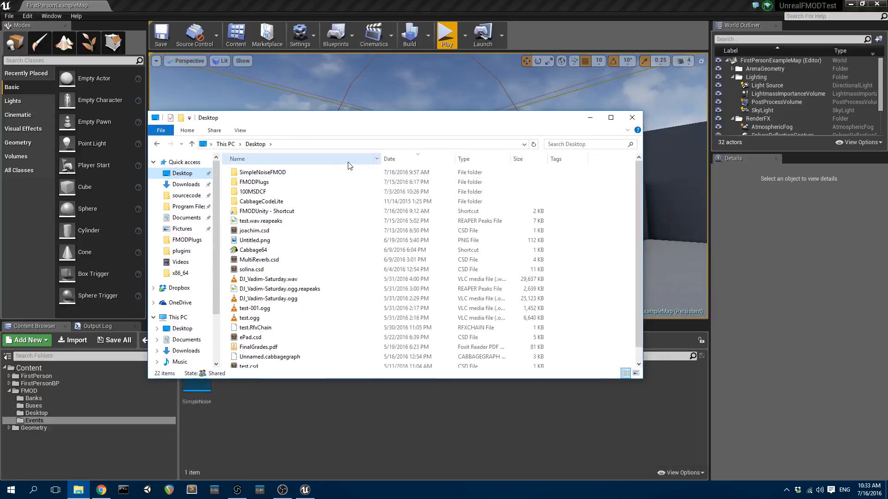
{"action": "left_click", "coordinate": [254, 182]}
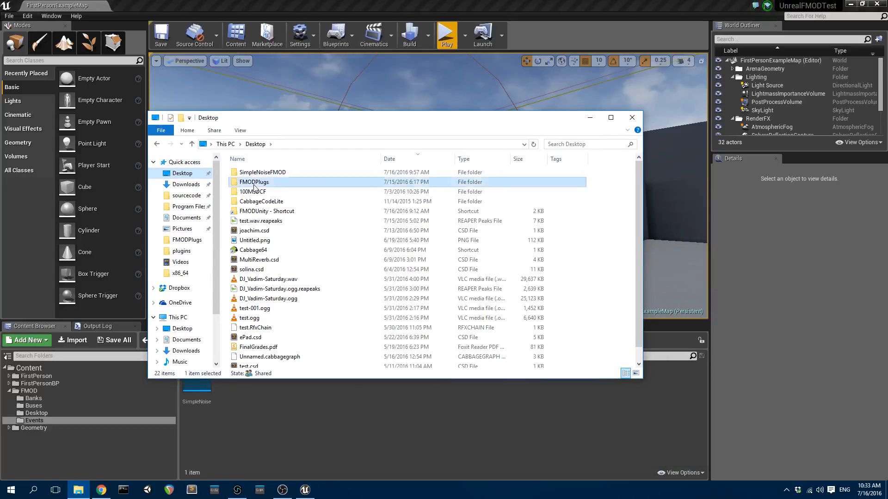
{"action": "double_click", "coordinate": [253, 182]}
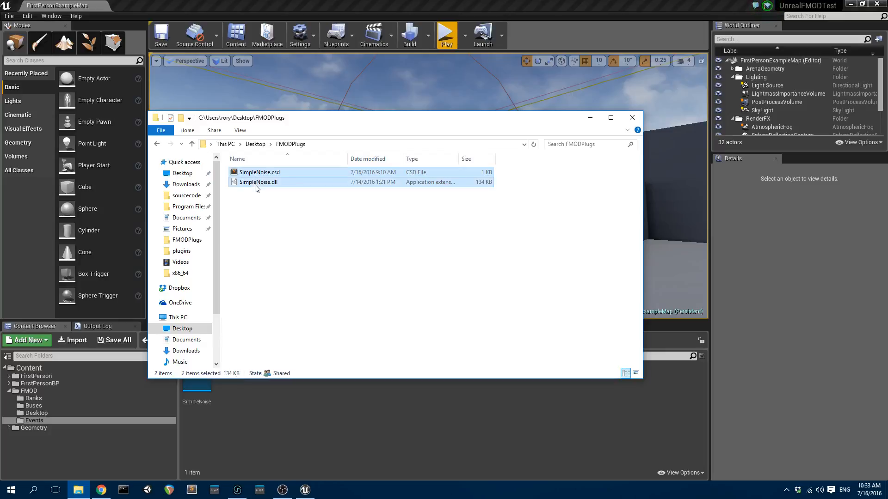
{"action": "mouse_move", "coordinate": [261, 185]}
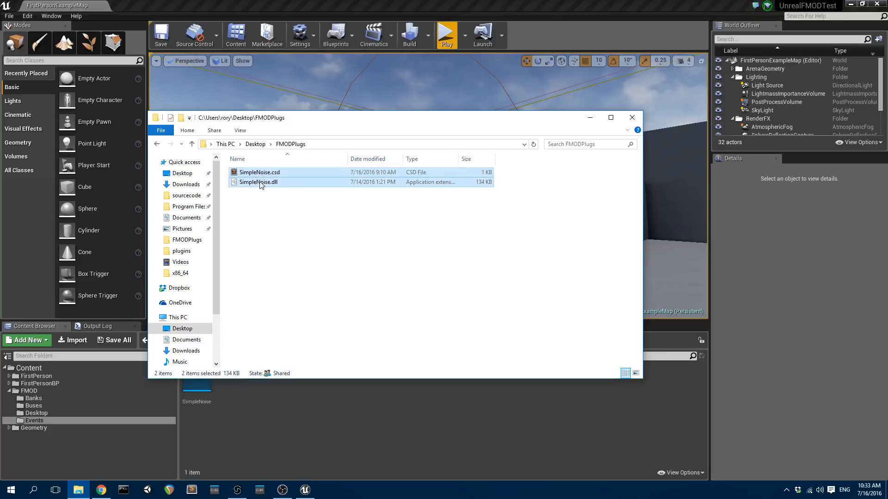
{"action": "mouse_move", "coordinate": [270, 185]}
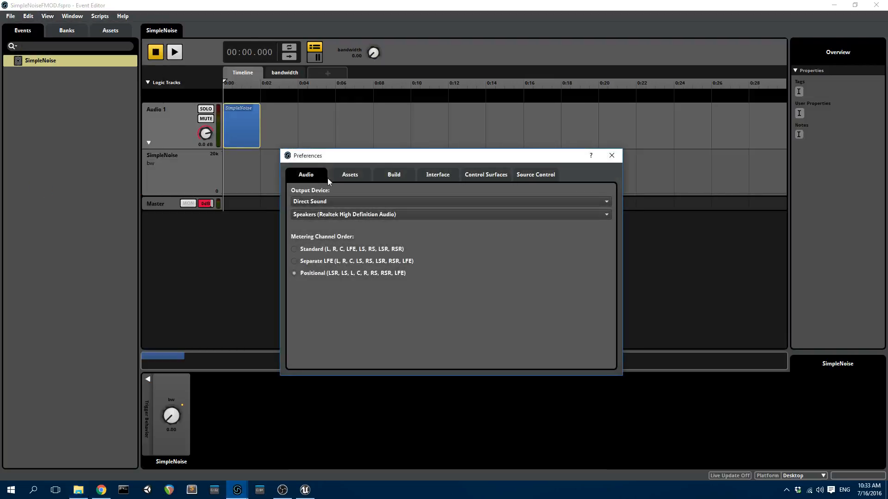
{"action": "left_click", "coordinate": [349, 174]}
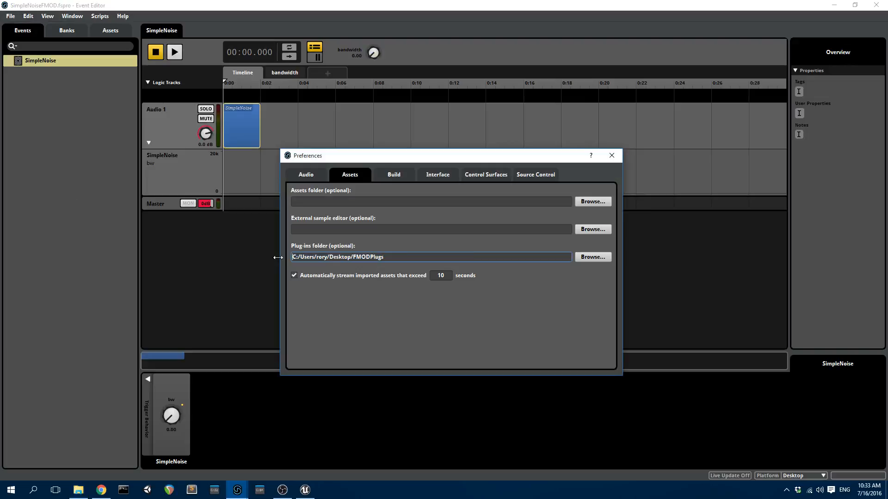
{"action": "left_click", "coordinate": [611, 155]}
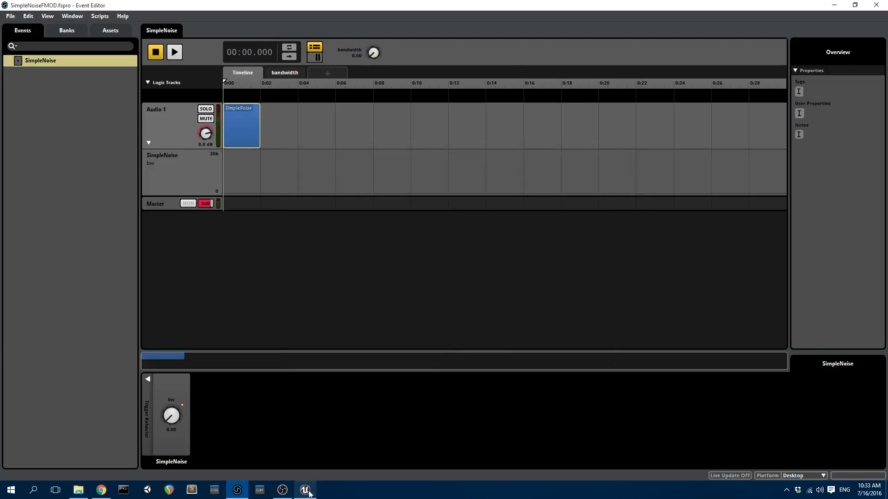
Copy SimpleNoise.csd and SimpleNoise.dll into Plugins\FMODStudio\Binaries\Win64, replacing old copies
{"action": "left_click", "coordinate": [78, 489]}
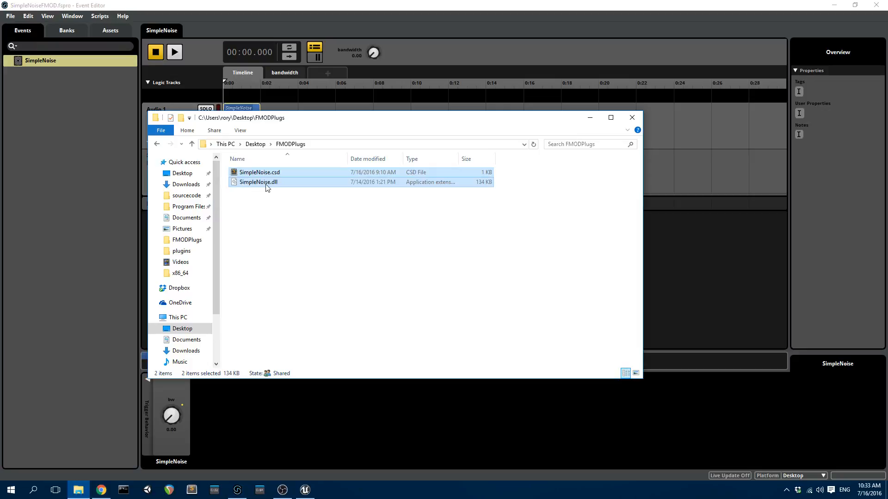
{"action": "mouse_move", "coordinate": [224, 213]}
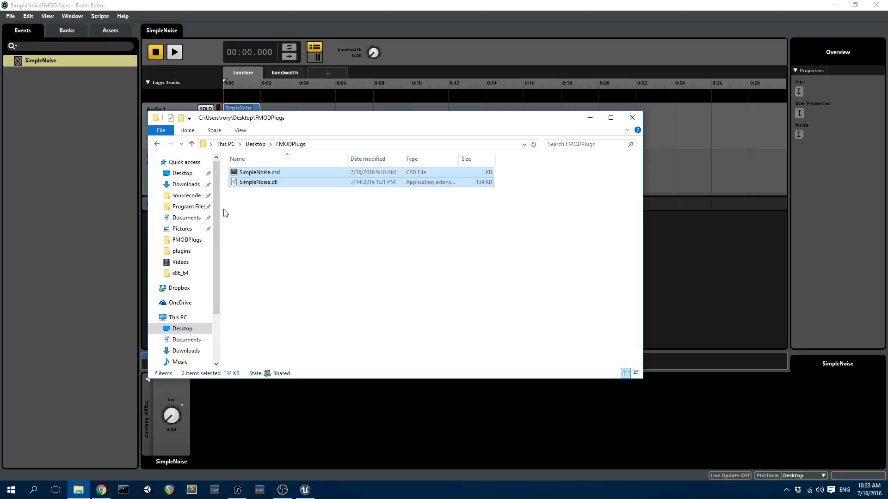
{"action": "left_click", "coordinate": [185, 195]}
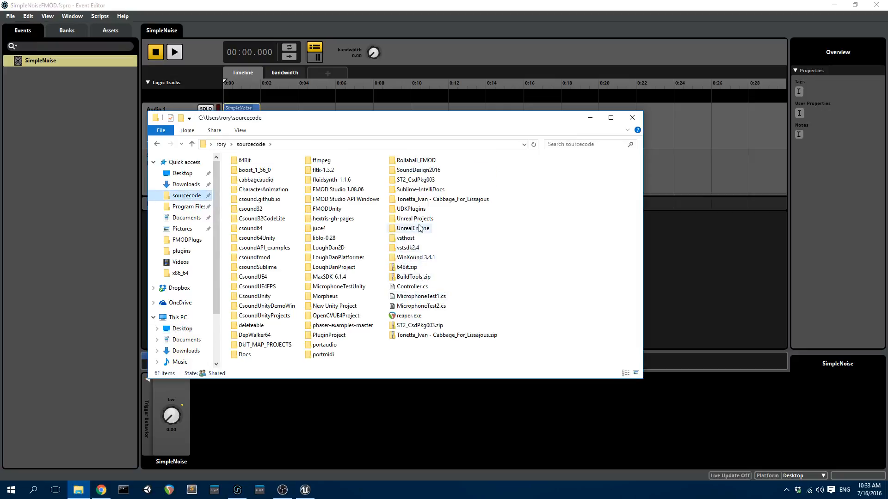
{"action": "double_click", "coordinate": [415, 219]}
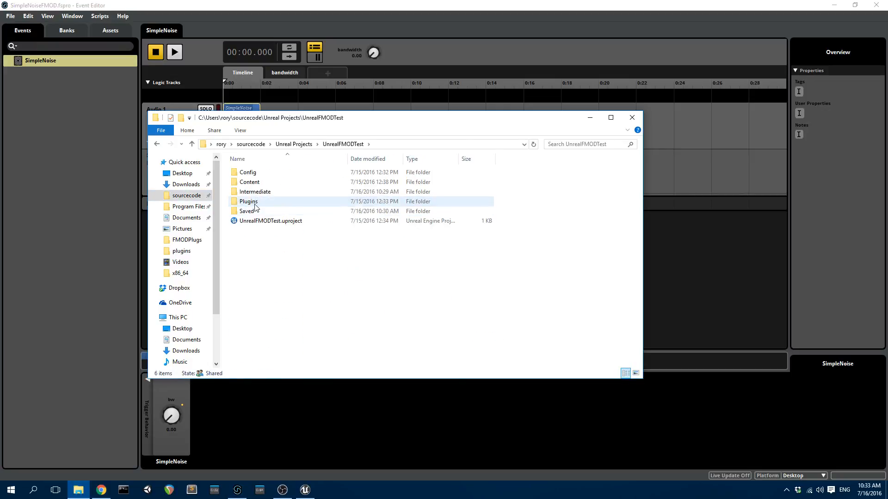
{"action": "double_click", "coordinate": [248, 201]}
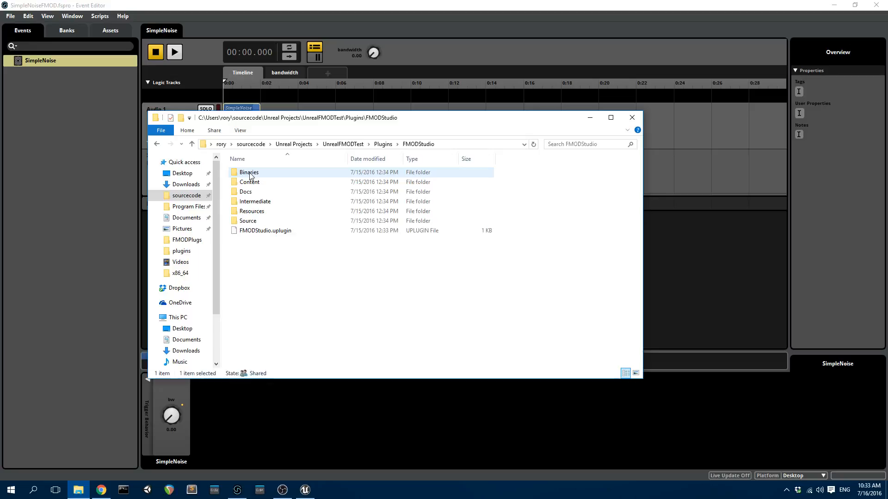
{"action": "double_click", "coordinate": [249, 172]}
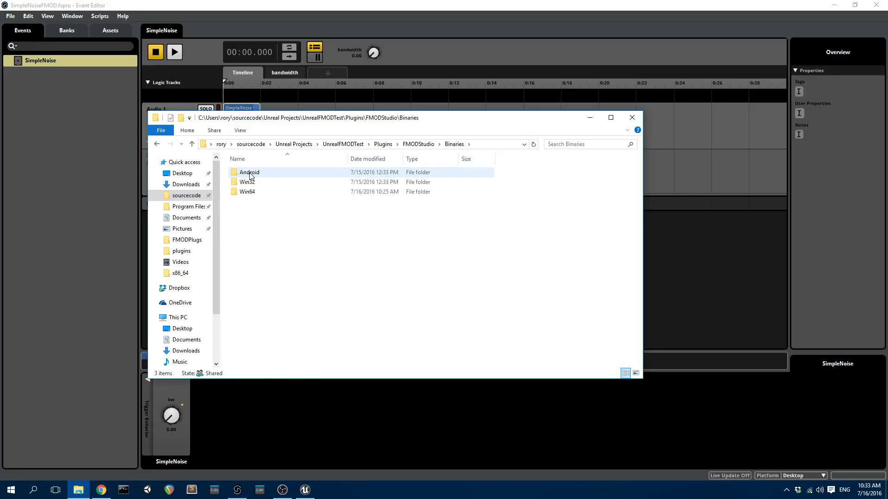
{"action": "double_click", "coordinate": [247, 192]}
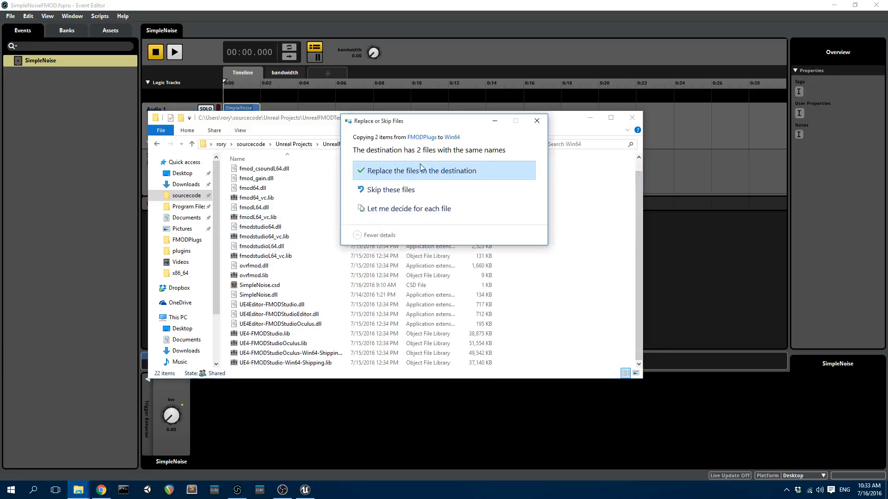
{"action": "left_click", "coordinate": [421, 170]}
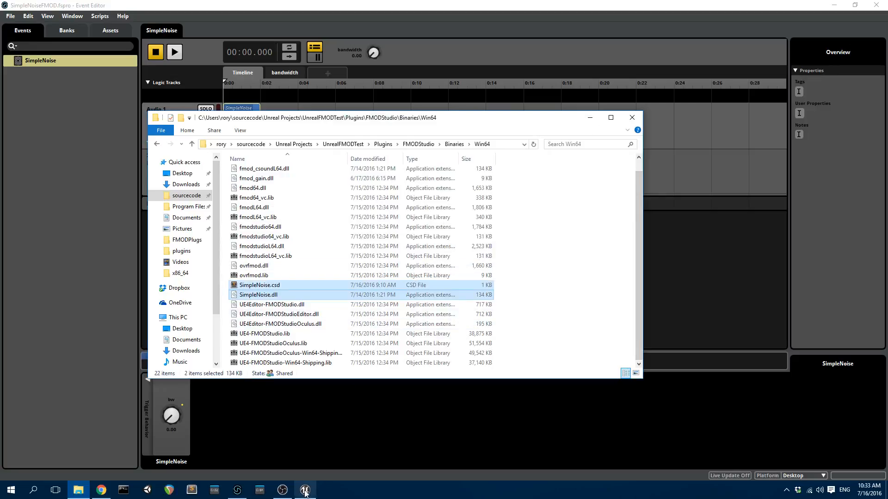
{"action": "left_click", "coordinate": [305, 490]}
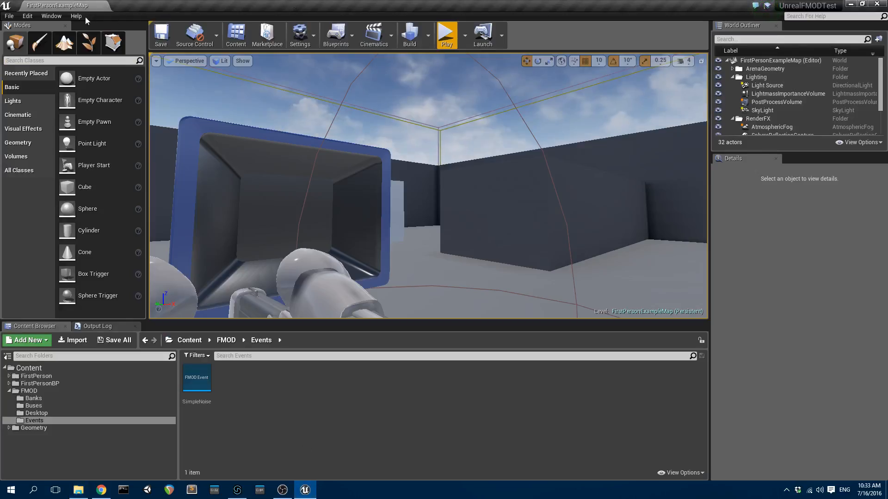
Add simpleNoise to the FMOD Studio Plugin Files list in Project Settings
{"action": "left_click", "coordinate": [56, 16]}
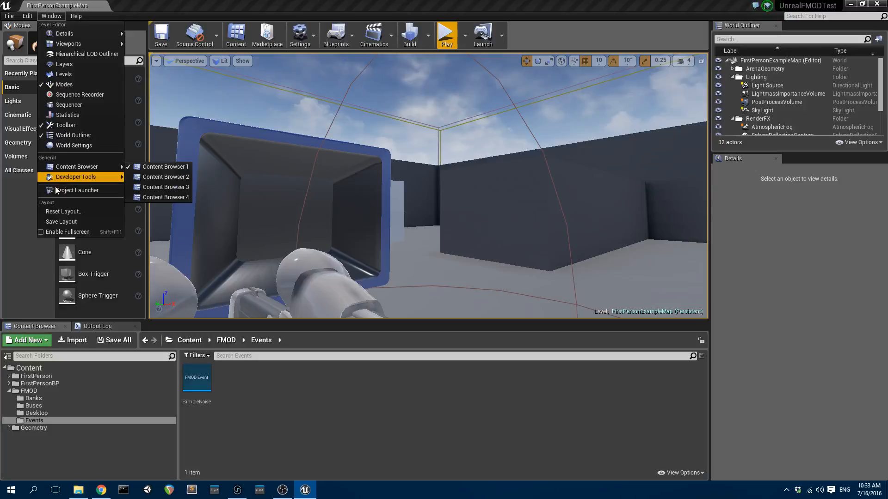
{"action": "left_click", "coordinate": [22, 15]}
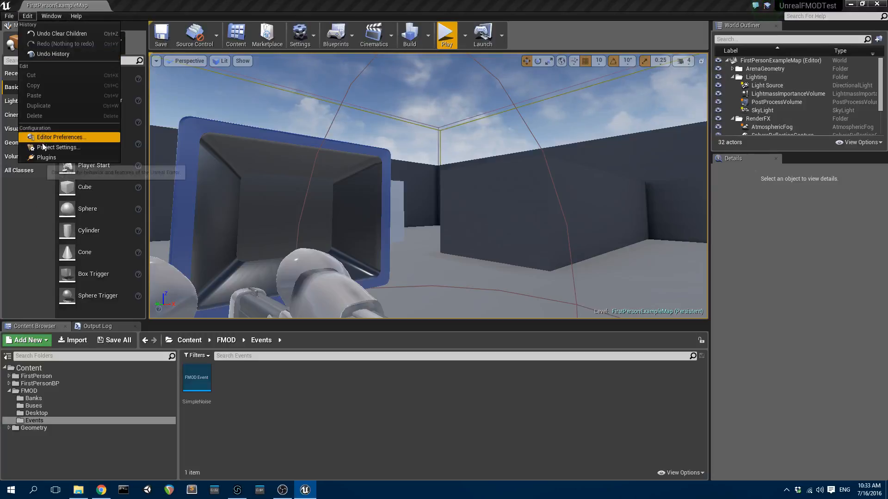
{"action": "left_click", "coordinate": [59, 147]}
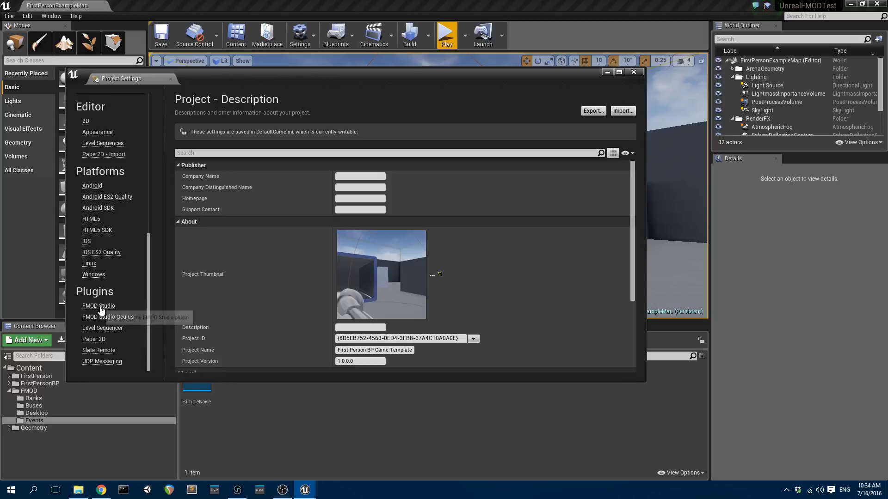
{"action": "left_click", "coordinate": [99, 306]}
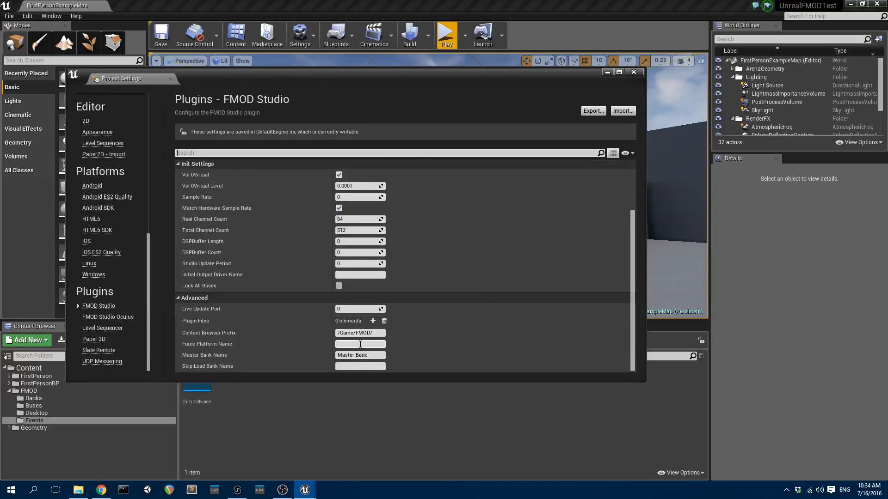
{"action": "left_click", "coordinate": [373, 321]}
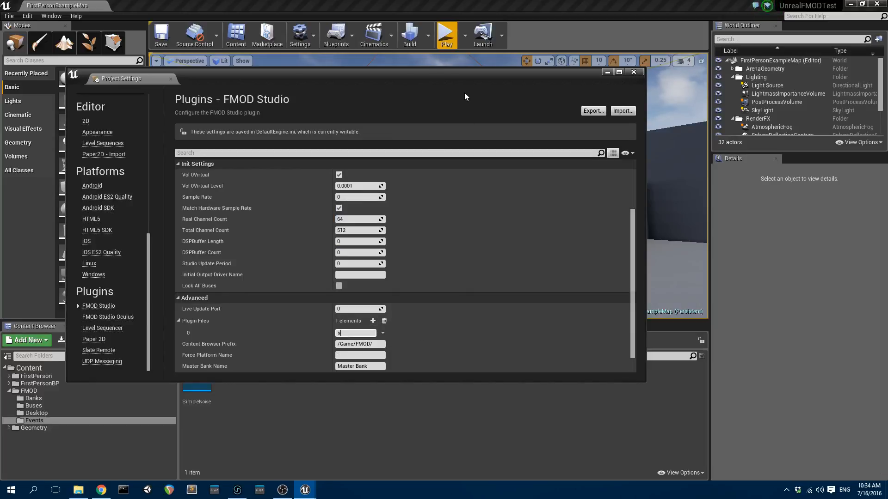
{"action": "type", "text": "simpleNoise"}
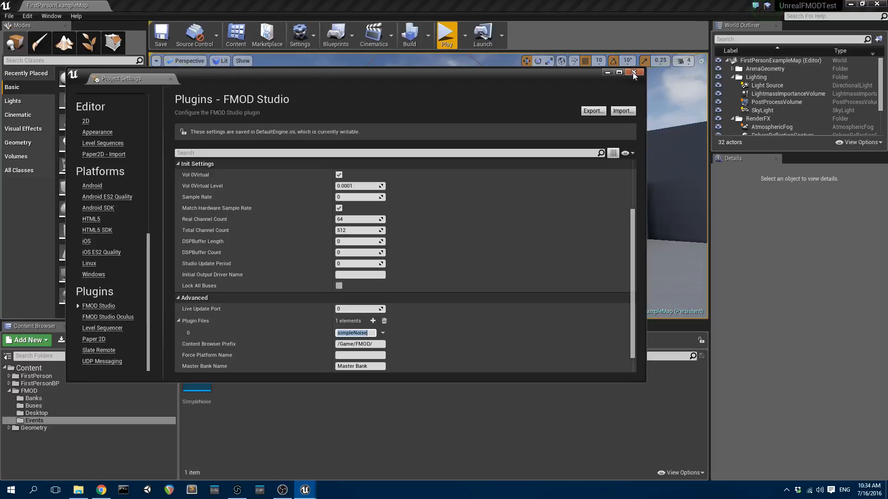
{"action": "left_click", "coordinate": [633, 72]}
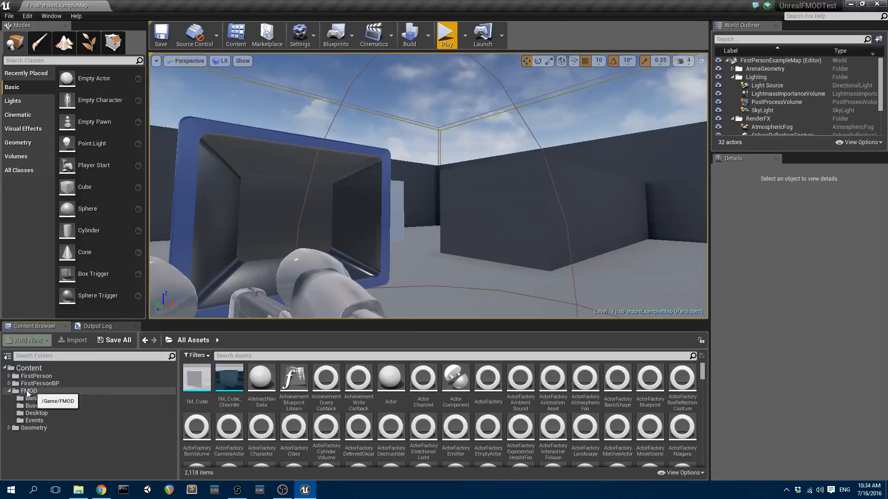
Drag the SimpleNoise event from Content/FMOD/Events into the level viewport
{"action": "left_click", "coordinate": [35, 421]}
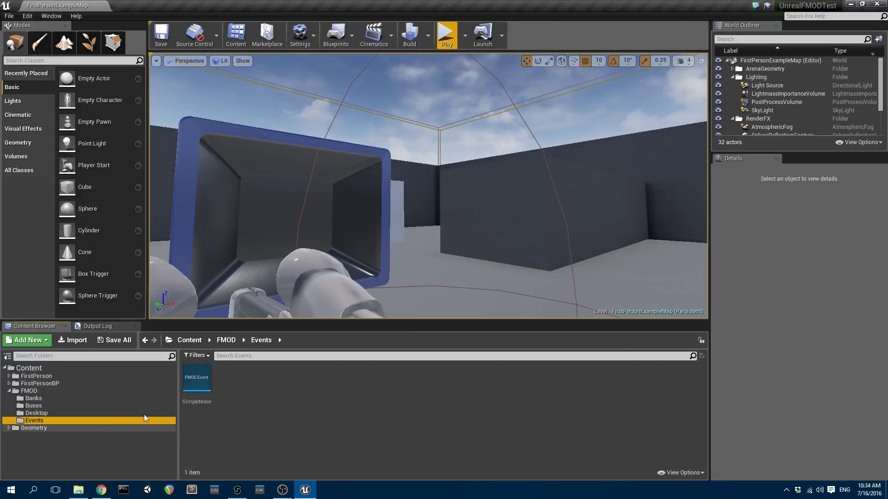
{"action": "mouse_move", "coordinate": [197, 378]}
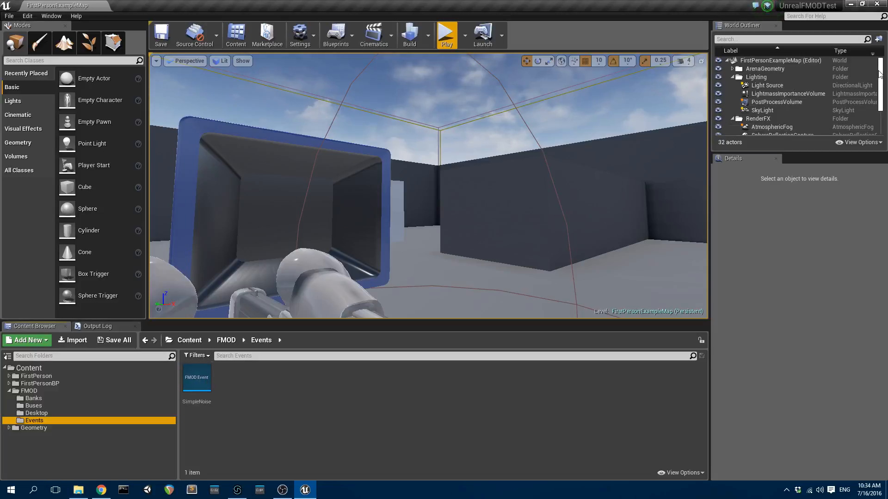
{"action": "left_click", "coordinate": [761, 113]}
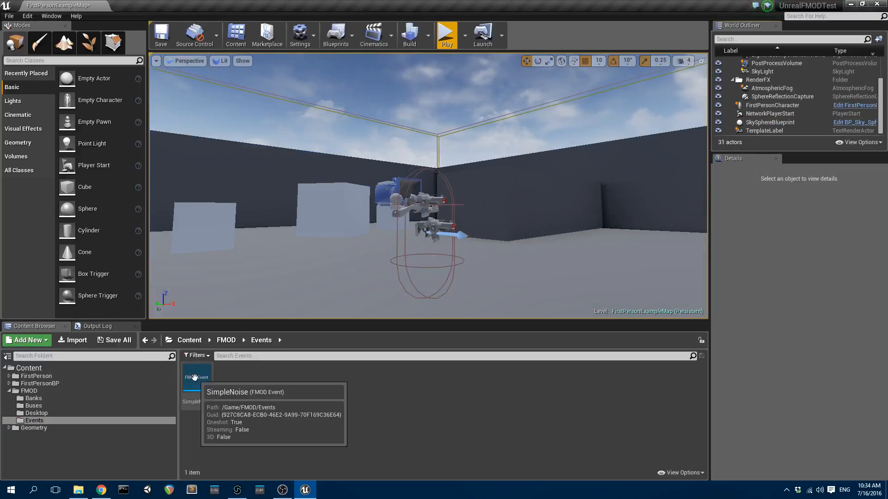
{"action": "left_click_drag", "start_coordinate": [196, 379], "coordinate": [565, 260]}
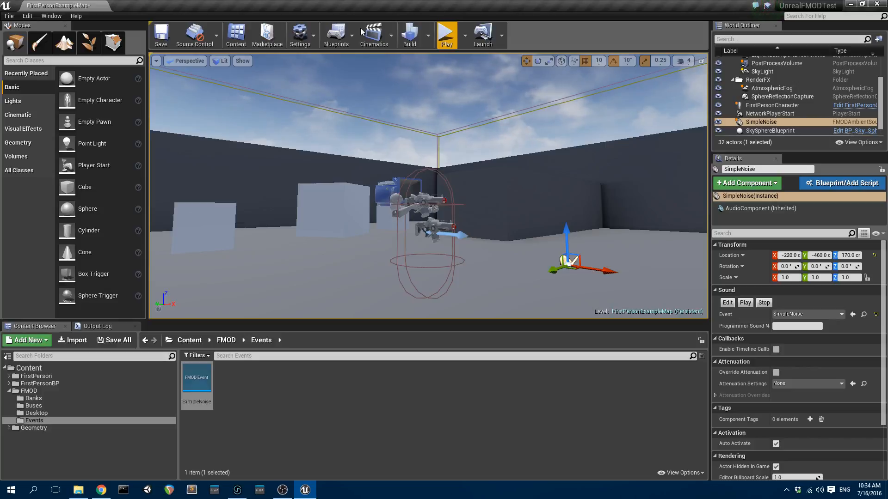
Add a SimpleNoise reference and a Play (AudioComponent) node in the level blueprint
{"action": "left_click", "coordinate": [335, 34]}
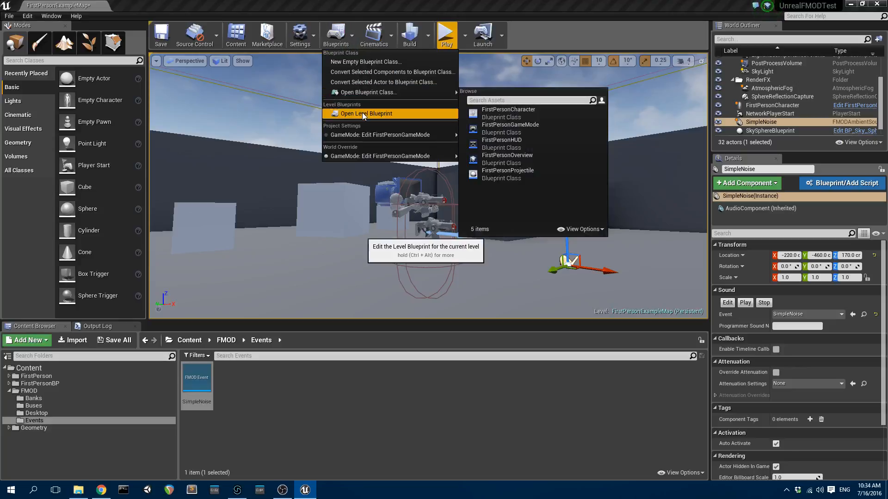
{"action": "left_click", "coordinate": [366, 113]}
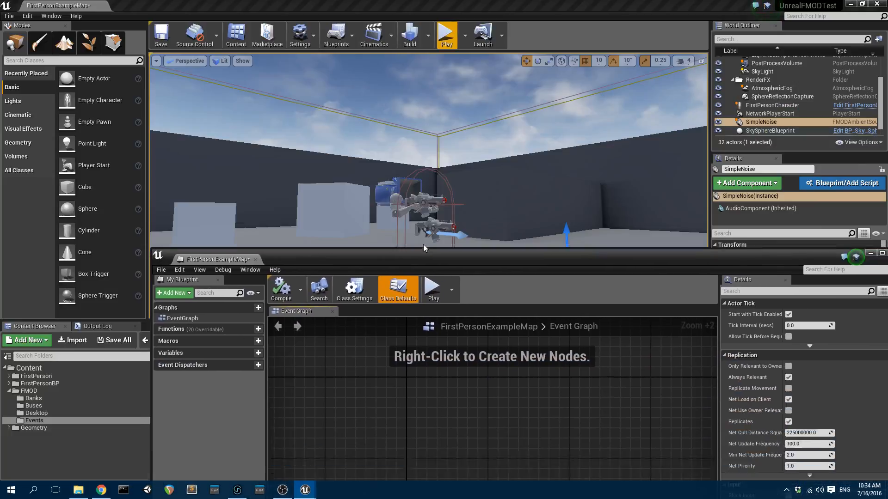
{"action": "right_click", "coordinate": [424, 247]}
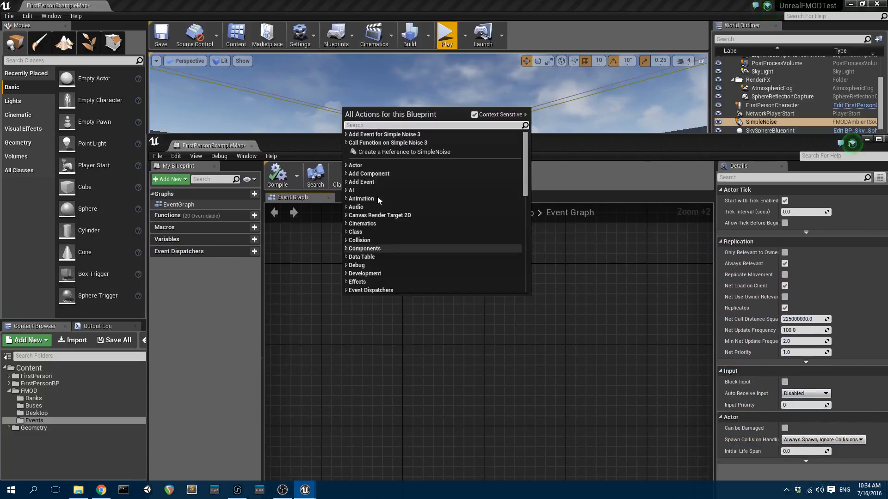
{"action": "left_click", "coordinate": [404, 152]}
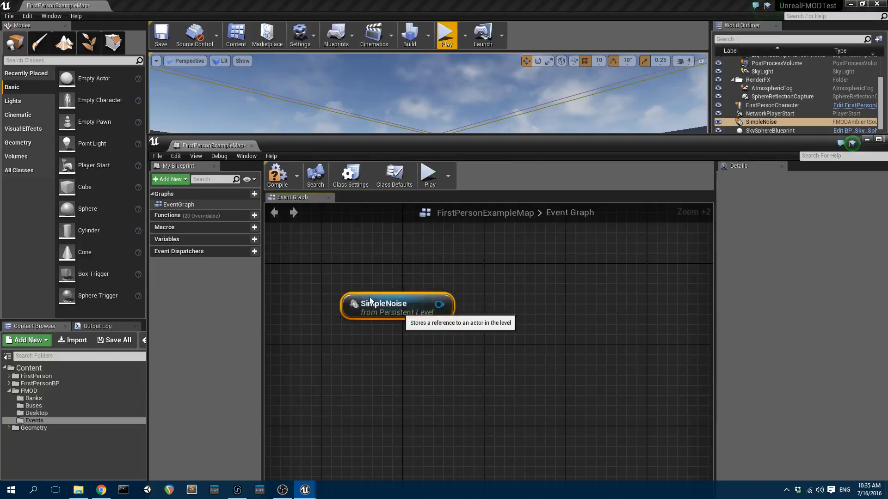
{"action": "left_click_drag", "start_coordinate": [438, 305], "coordinate": [439, 271]}
{"action": "type", "text": "play"}
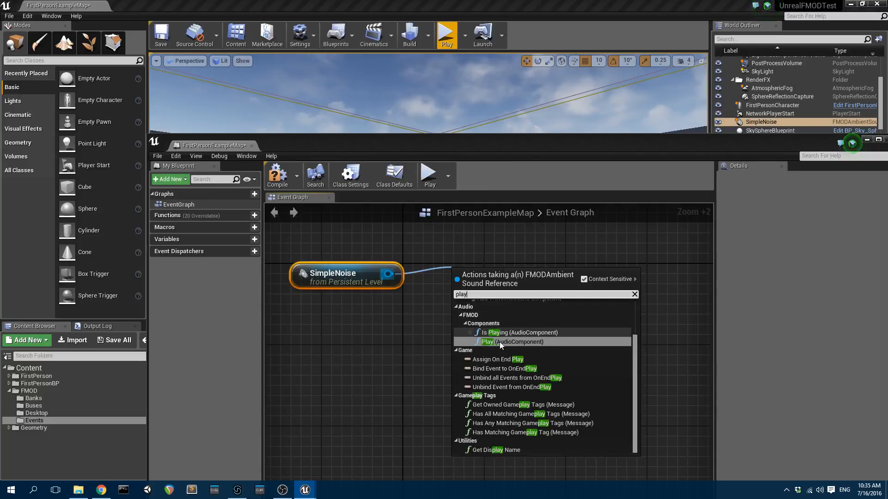
{"action": "left_click", "coordinate": [488, 342]}
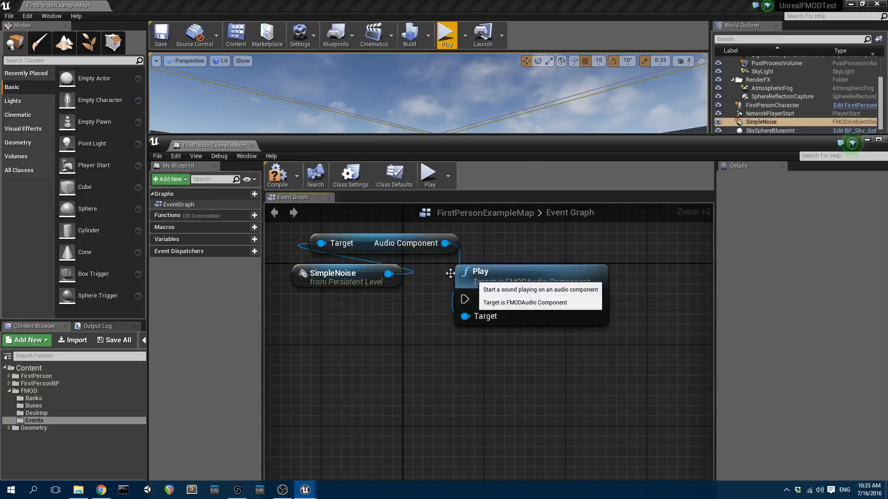
{"action": "left_click_drag", "start_coordinate": [333, 275], "coordinate": [317, 357]}
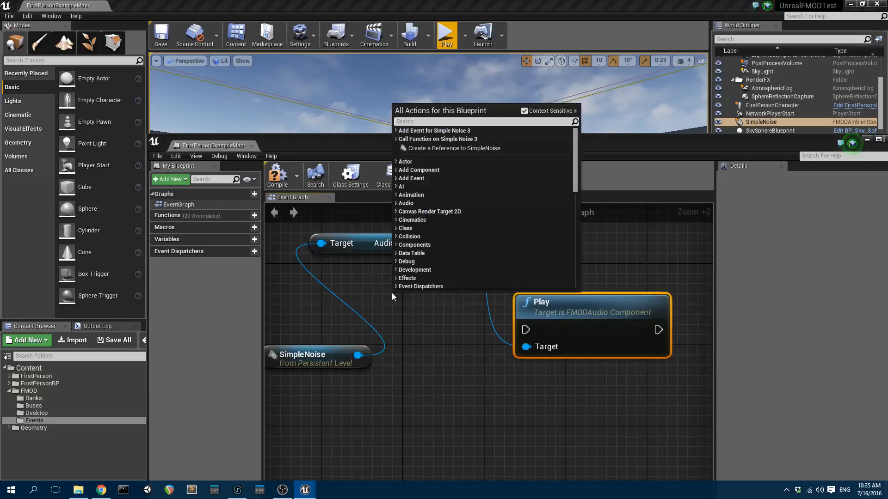
Add a Left Mouse Button event node and start running the level
{"action": "type", "text": "mouse butt"}
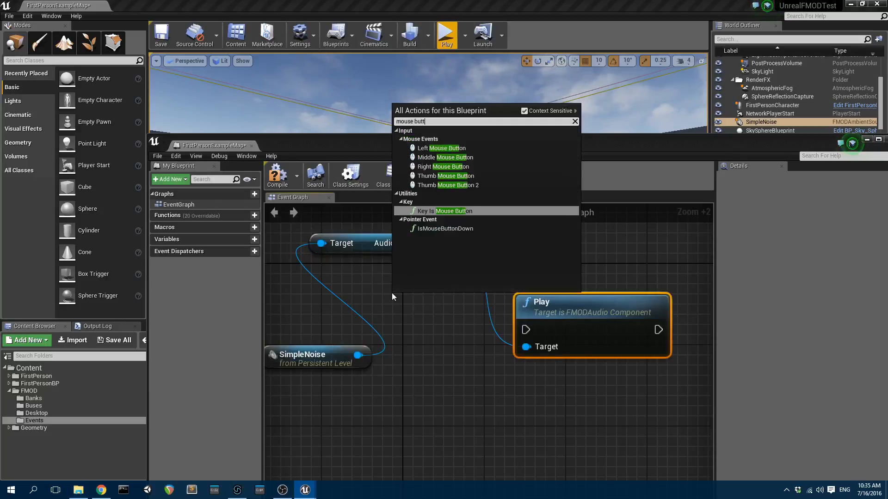
{"action": "left_click", "coordinate": [441, 148]}
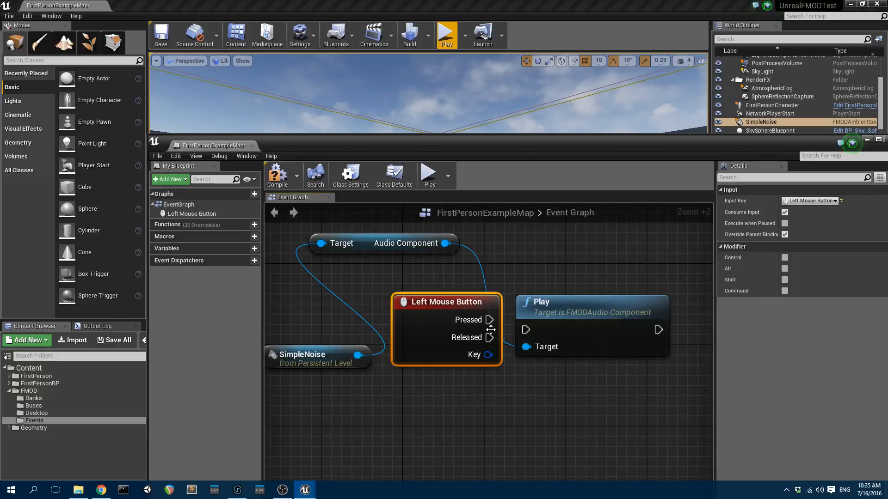
{"action": "mouse_move", "coordinate": [574, 303]}
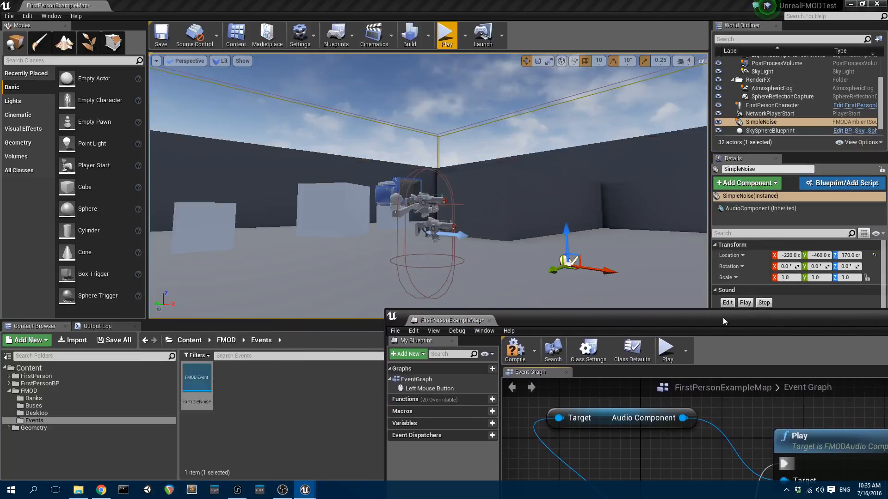
{"action": "left_click", "coordinate": [447, 32]}
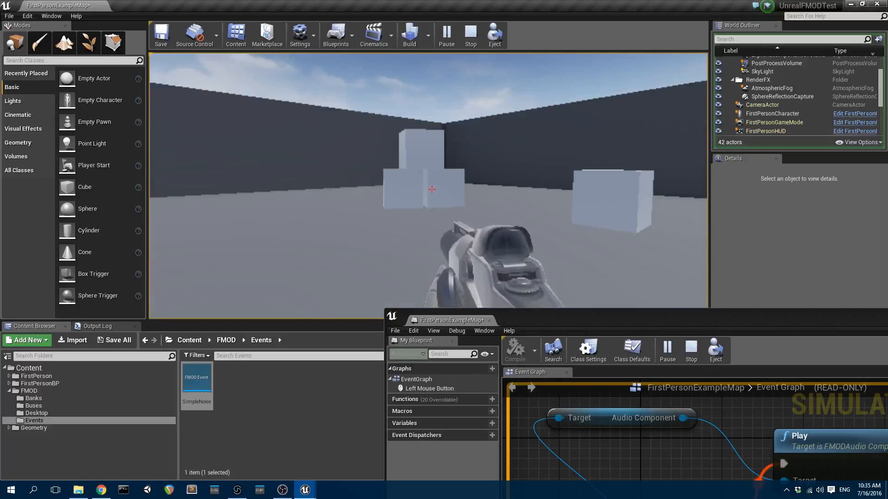
Left-click in game to hear SimpleNoise, then select the Left Mouse Button node
{"action": "left_click", "coordinate": [470, 35]}
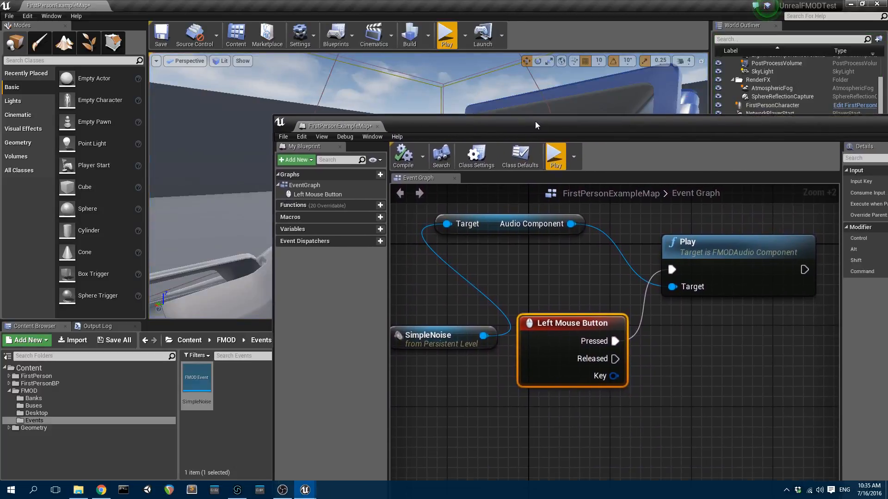
{"action": "mouse_move", "coordinate": [557, 327]}
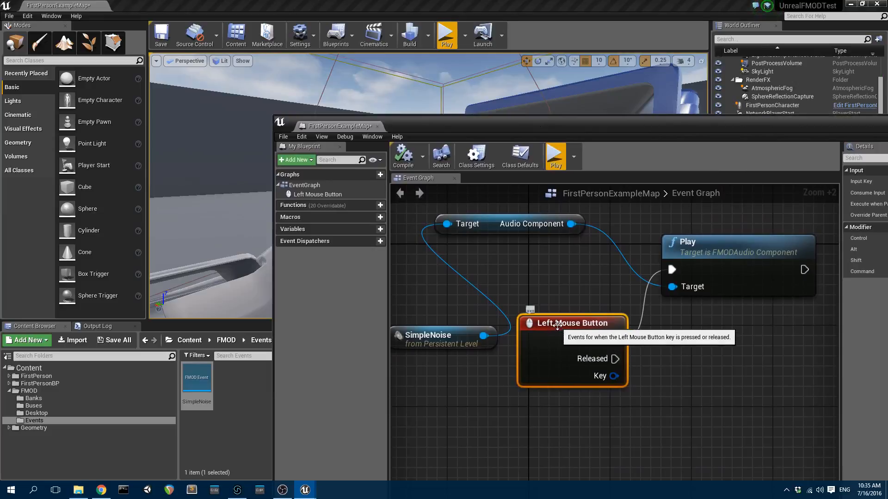
{"action": "left_click", "coordinate": [236, 490]}
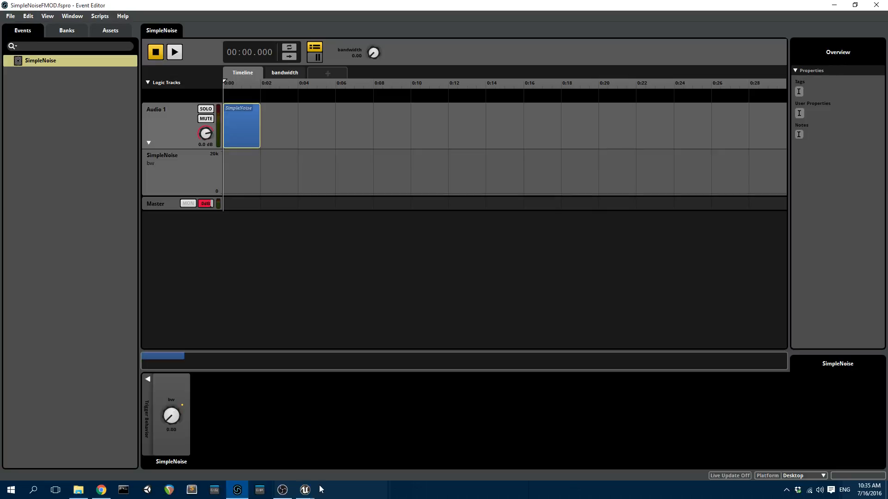
Return from FMOD Studio to the Unreal Editor level blueprint via the taskbar
{"action": "left_click", "coordinate": [310, 490]}
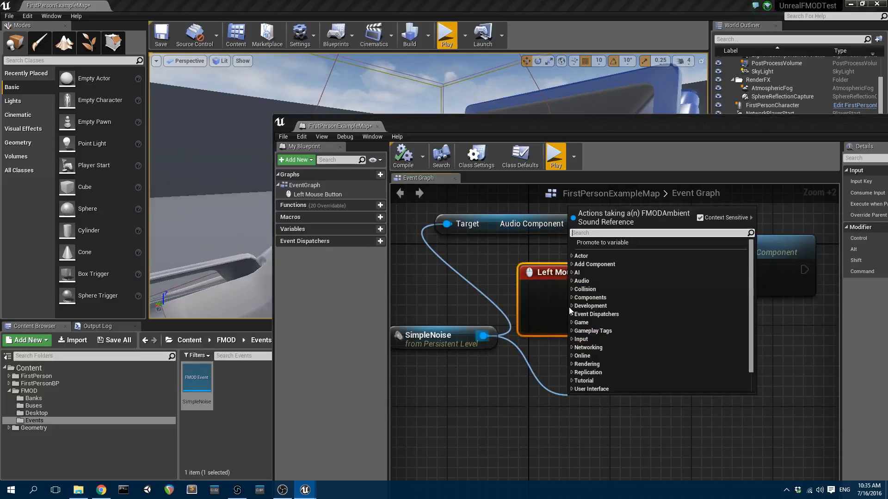
Add a Set Parameter (AudioComponent) node for SimpleNoise with Name 'bandwidth'
{"action": "type", "text": "set p"}
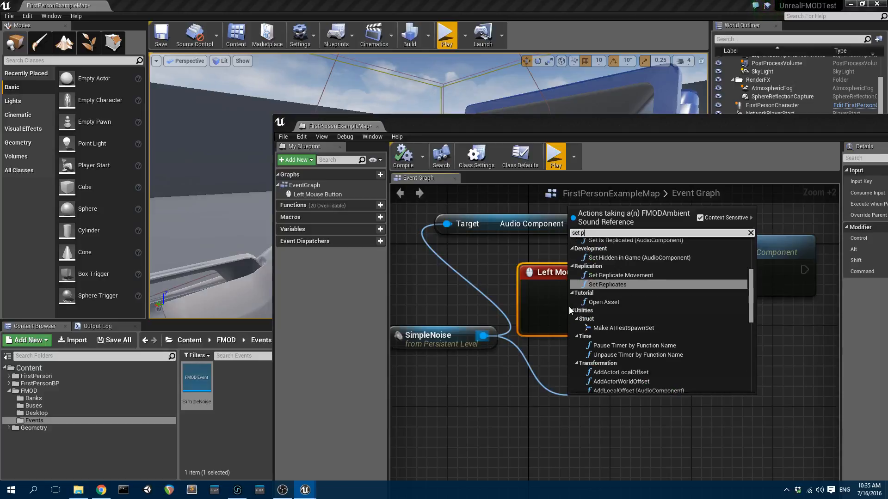
{"action": "key", "text": "BackSpace"}
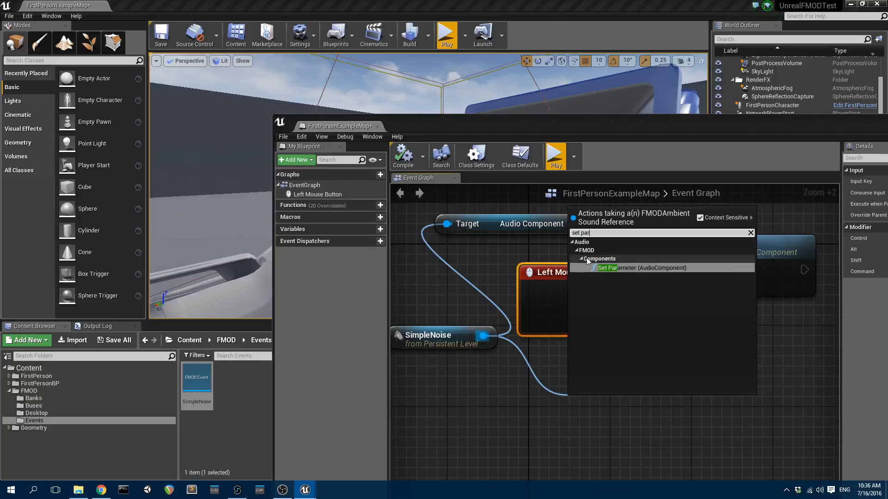
{"action": "left_click", "coordinate": [640, 268]}
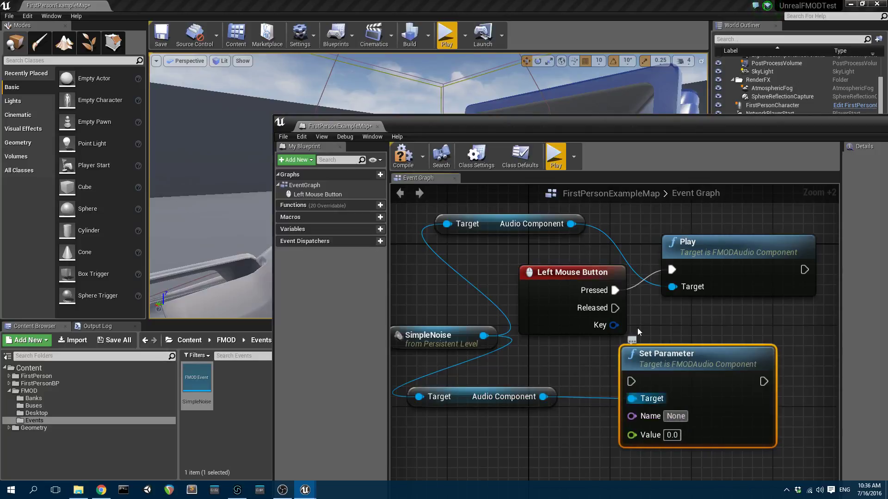
{"action": "left_click", "coordinate": [675, 416]}
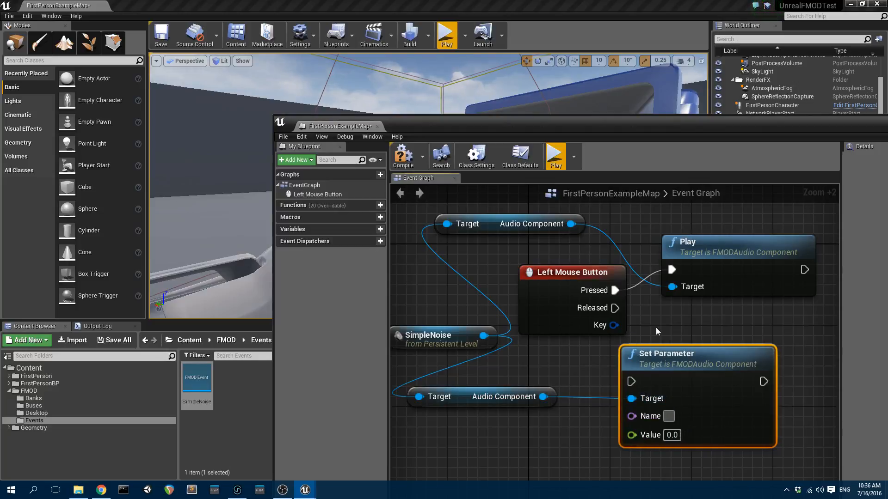
{"action": "type", "text": "bandwidth"}
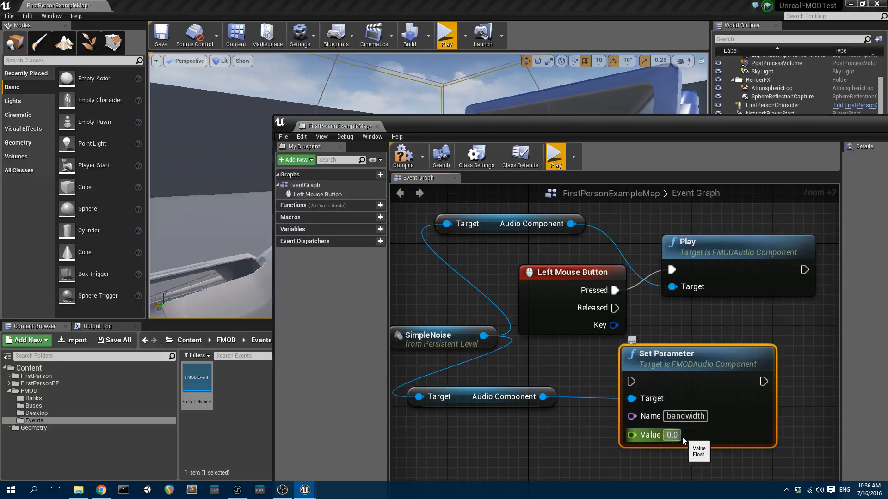
{"action": "mouse_move", "coordinate": [683, 277]}
{"action": "type", "text": "1"}
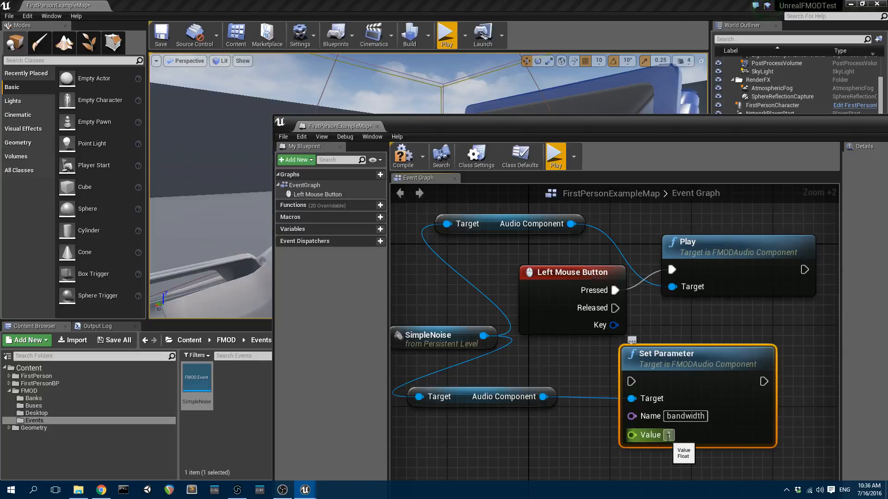
{"action": "left_click", "coordinate": [237, 490]}
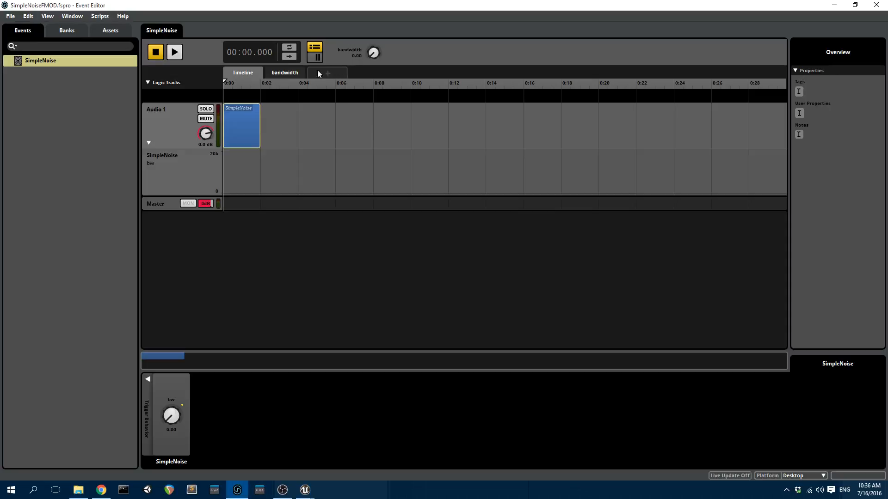
View the bandwidth parameter sheet and its bw automation curve in FMOD Studio
{"action": "left_click", "coordinate": [284, 72]}
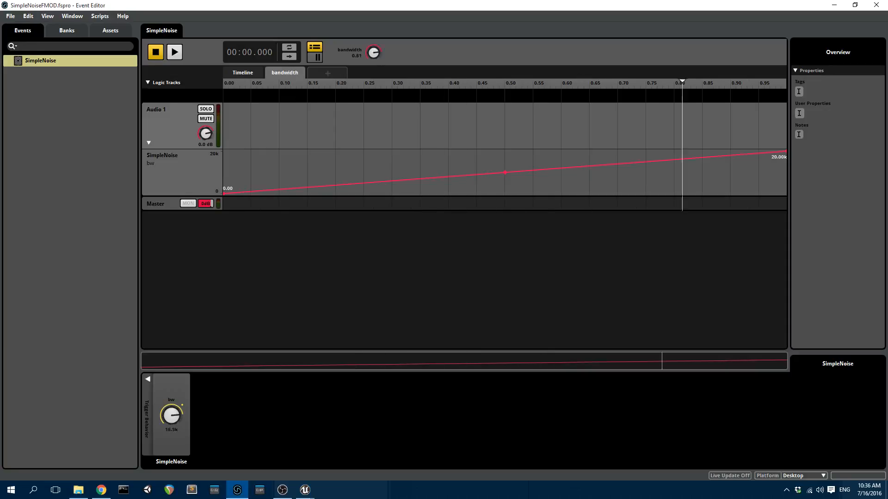
{"action": "right_click", "coordinate": [373, 52]}
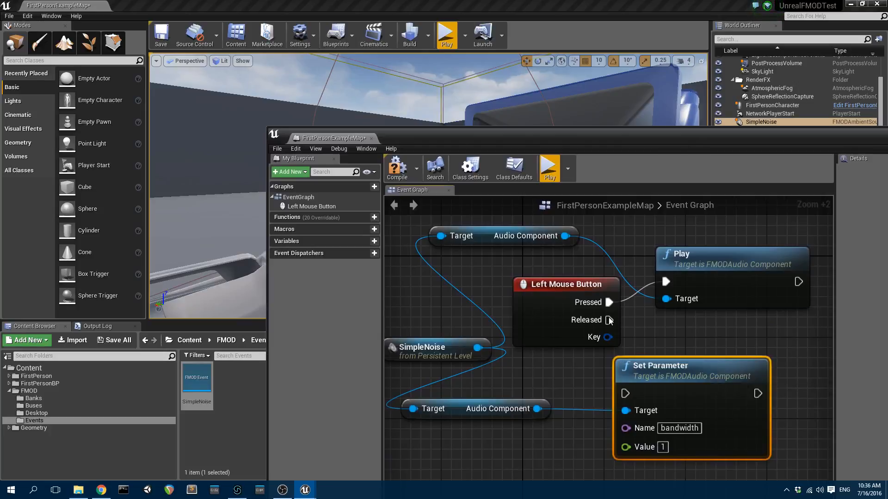
Wire Play's exec into Set Parameter, then test-run the level with left-clicks twice
{"action": "left_click_drag", "start_coordinate": [610, 319], "coordinate": [625, 393]}
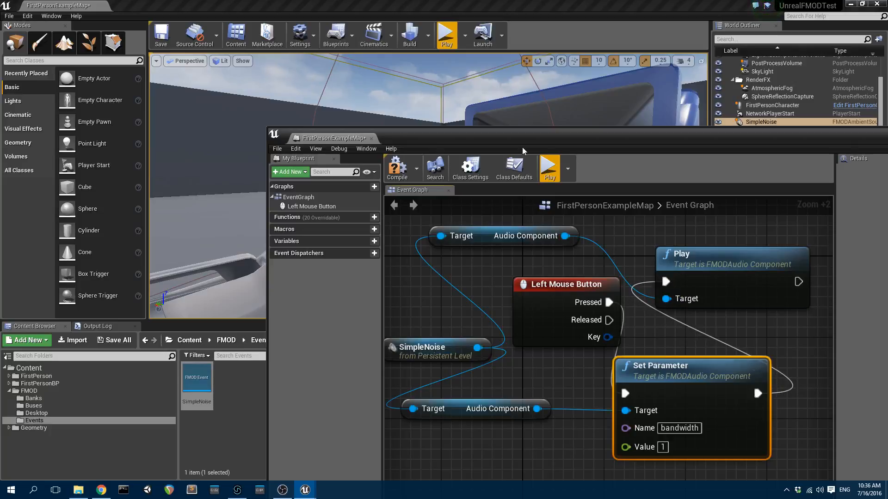
{"action": "left_click", "coordinate": [446, 33]}
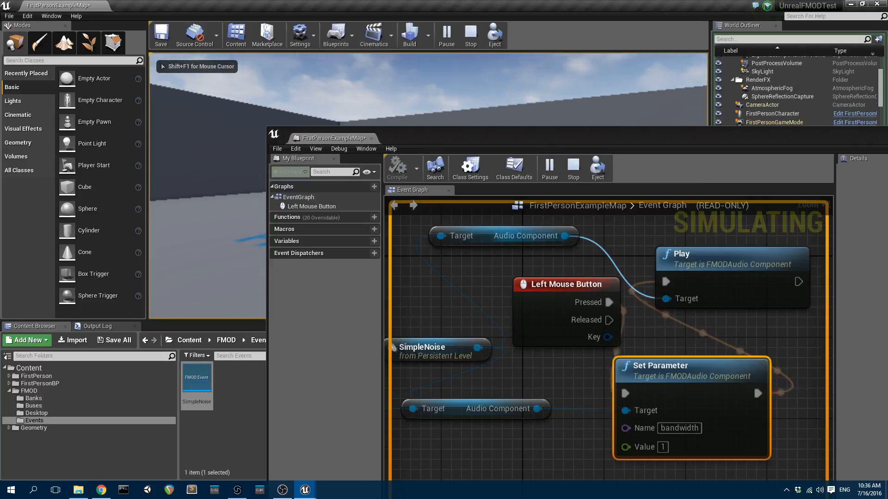
{"action": "left_click", "coordinate": [470, 168]}
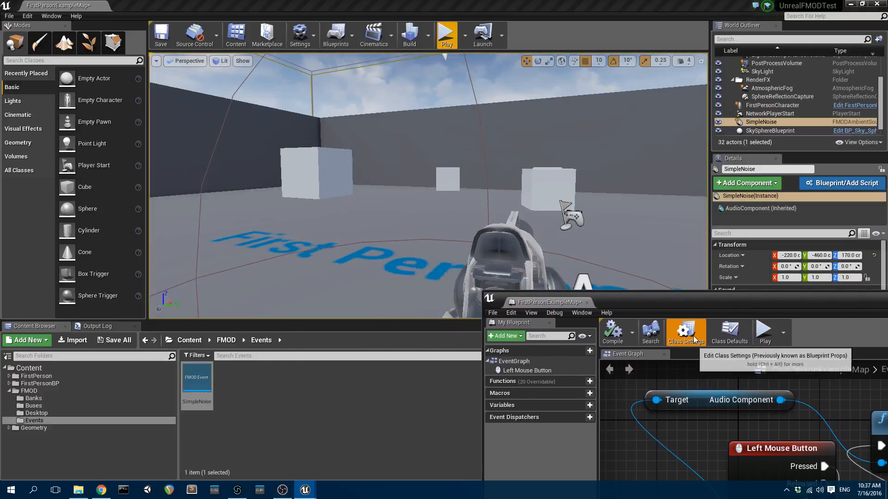
{"action": "mouse_move", "coordinate": [764, 332]}
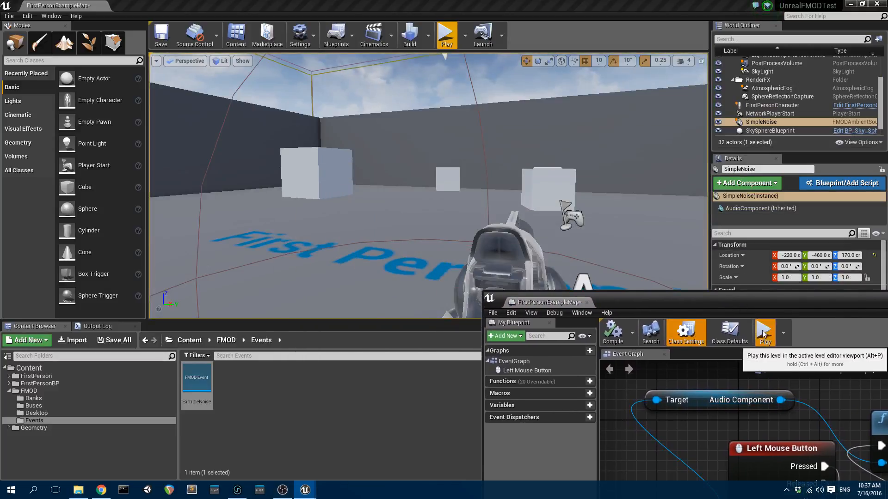
{"action": "left_click", "coordinate": [447, 33]}
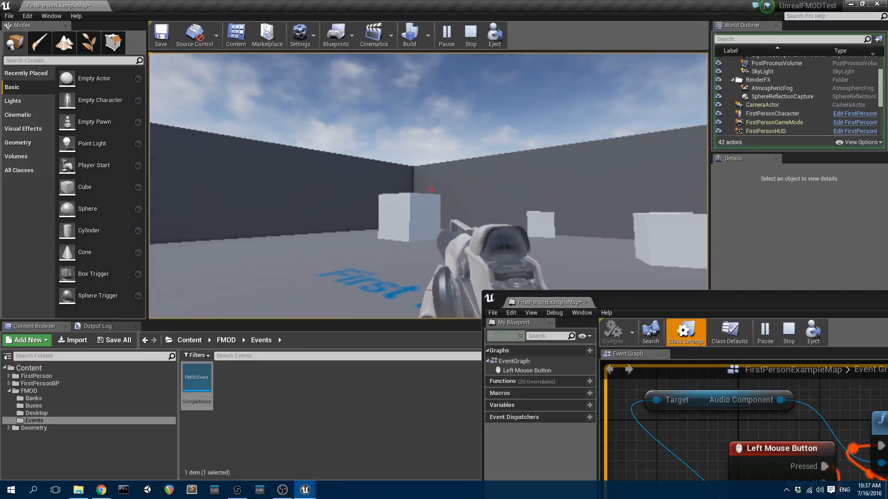
{"action": "left_click", "coordinate": [470, 33]}
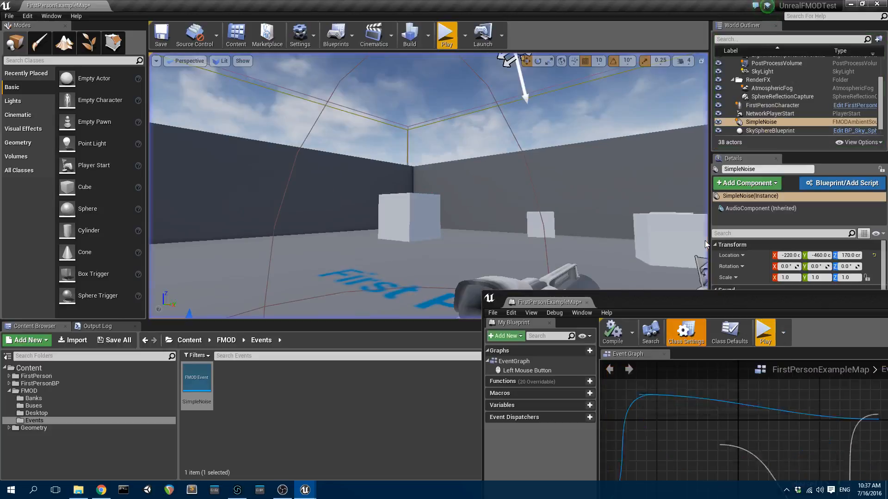